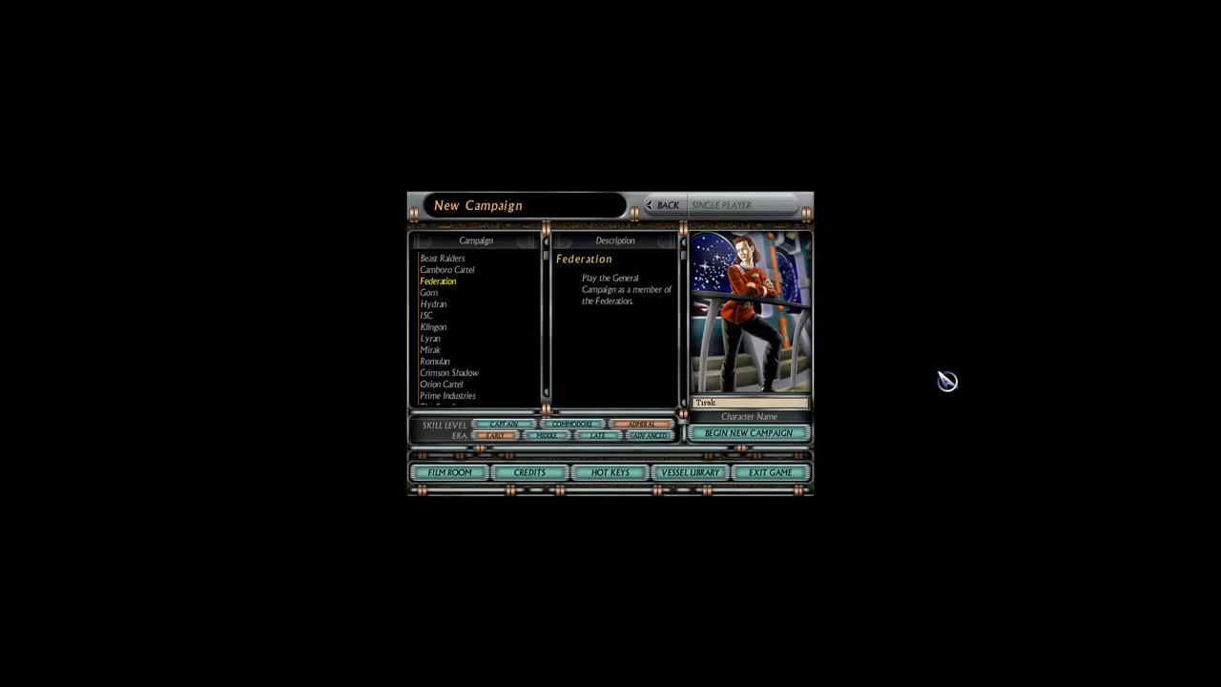
pyautogui.moveTo(922, 396)
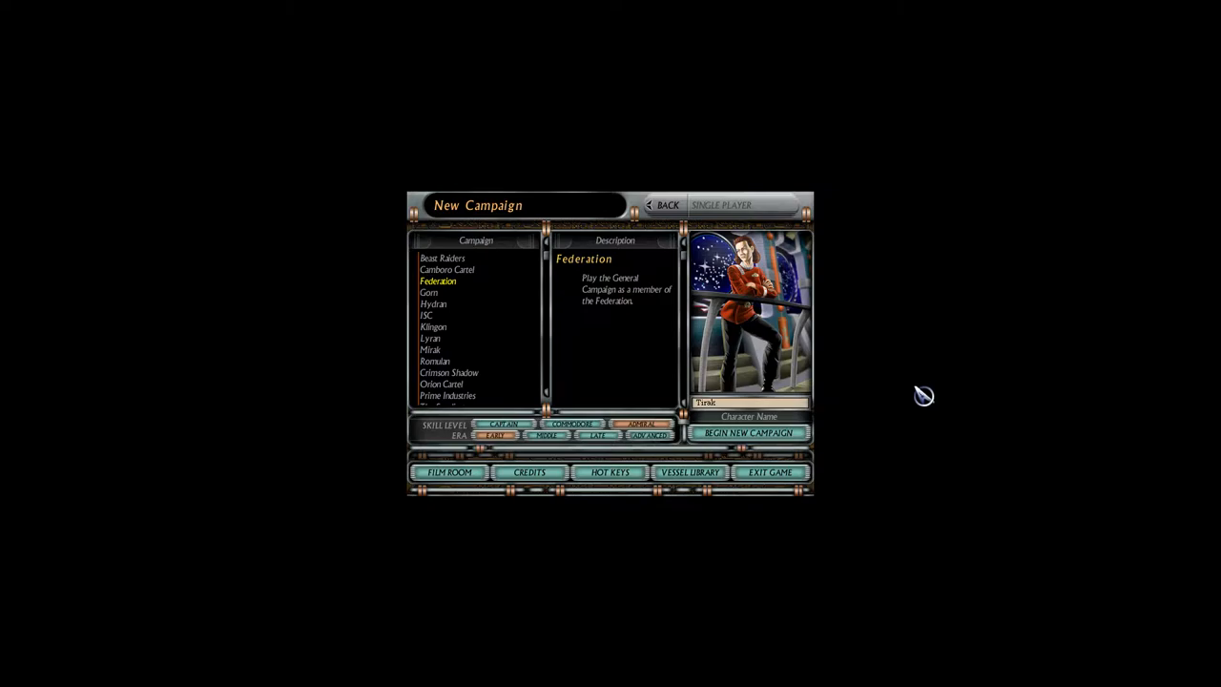
pyautogui.moveTo(920, 398)
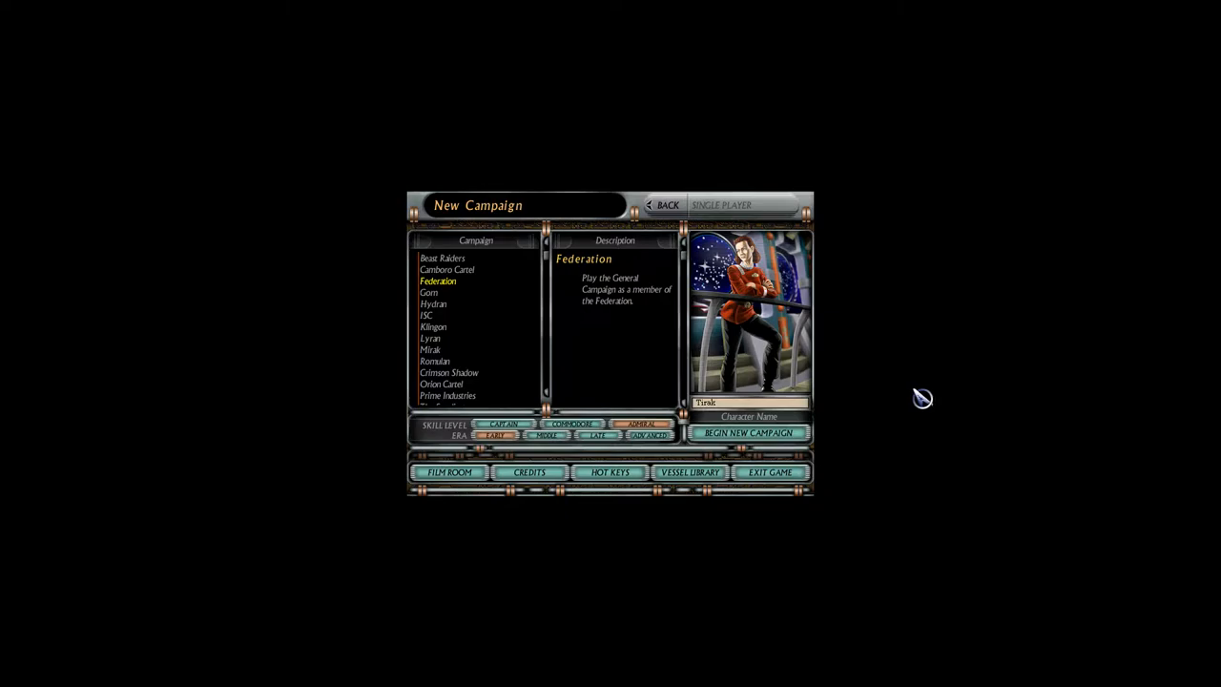
# Begin a new campaign with Federation selected in the Campaign list
pyautogui.click(750, 433)
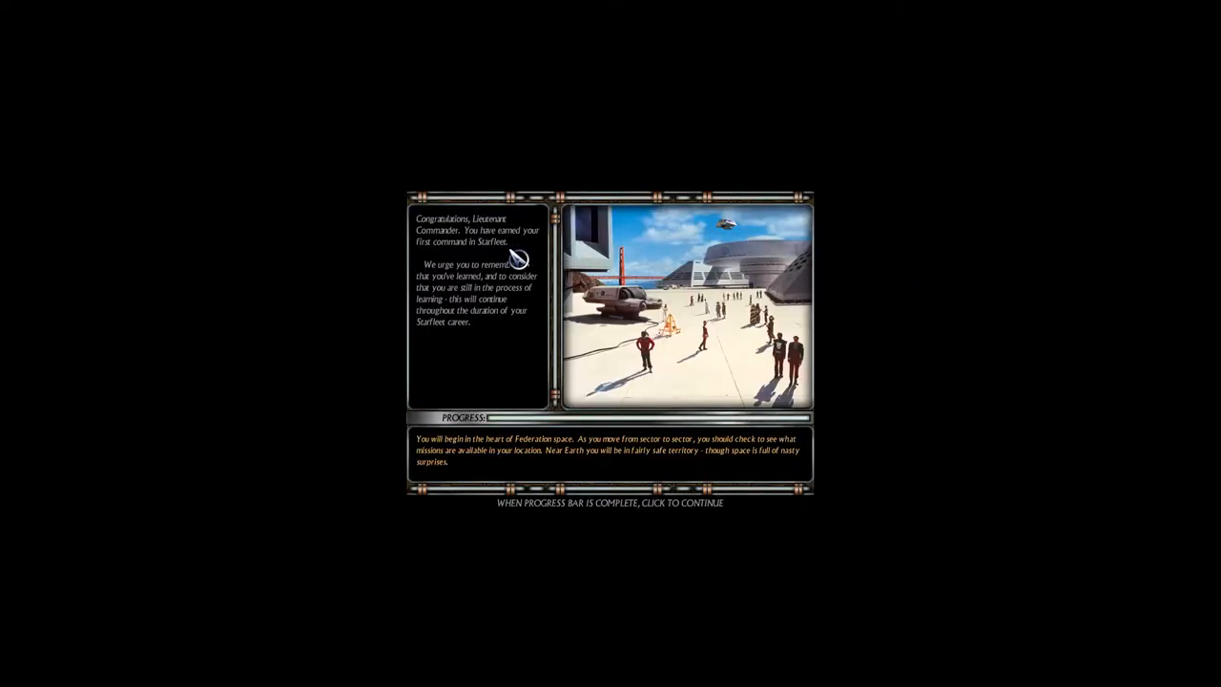
pyautogui.moveTo(505, 288)
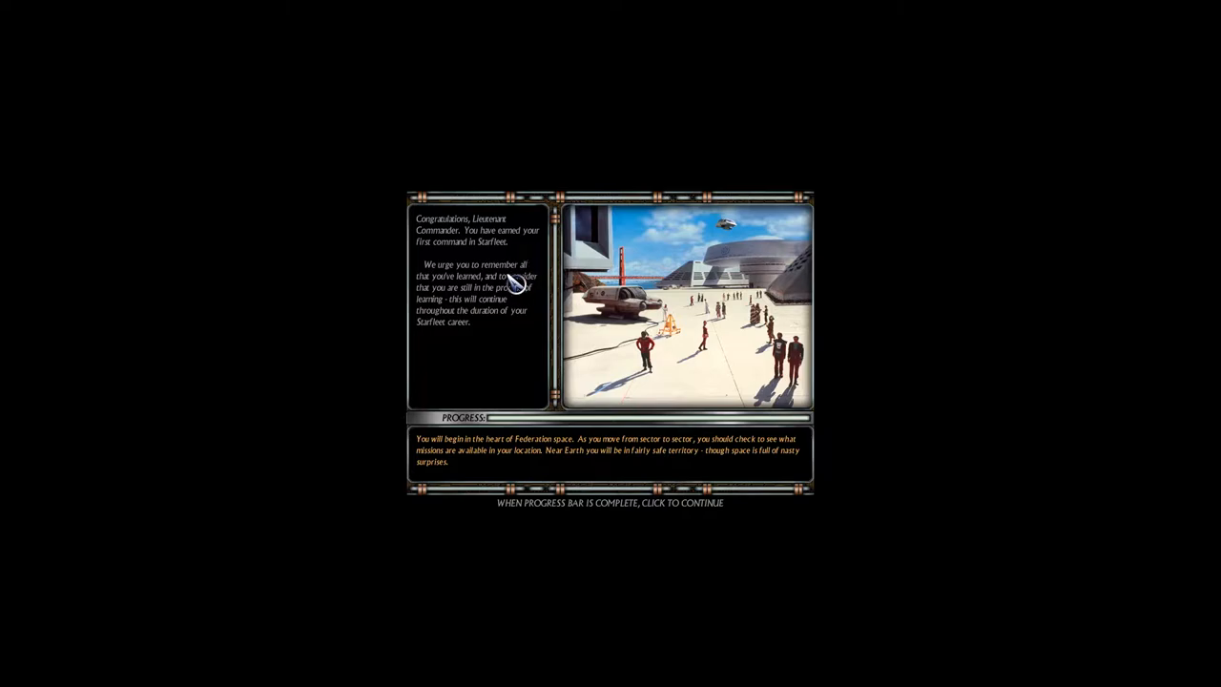
pyautogui.moveTo(557, 309)
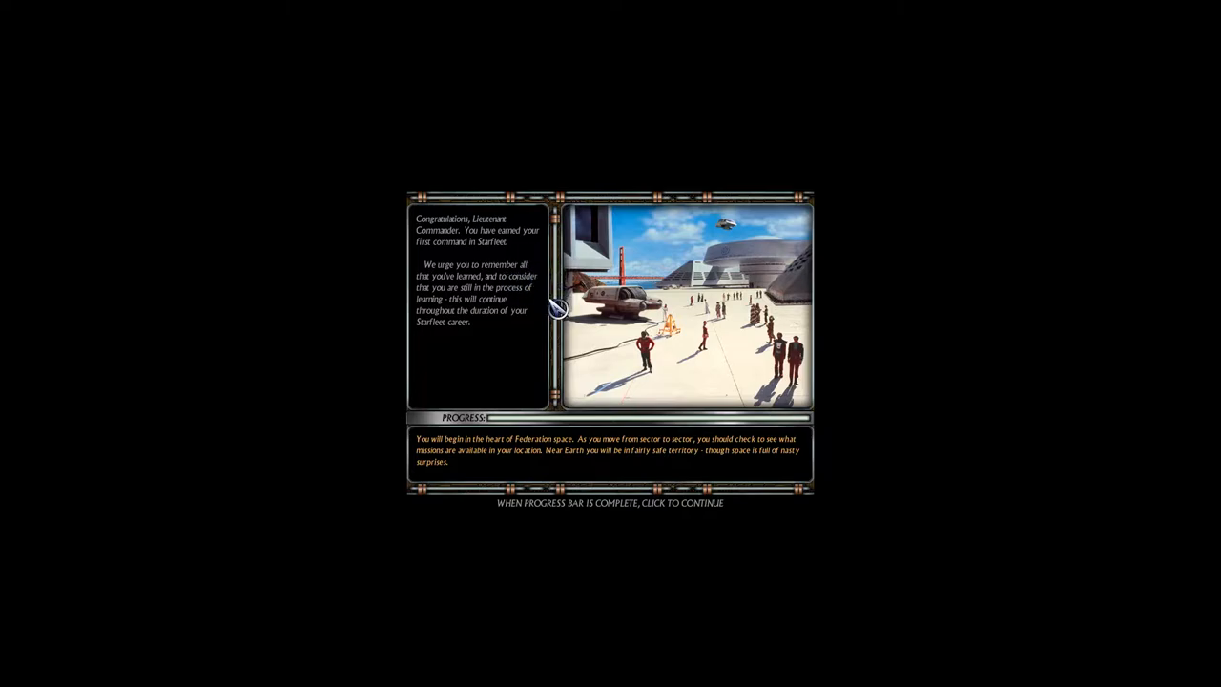
pyautogui.moveTo(551, 328)
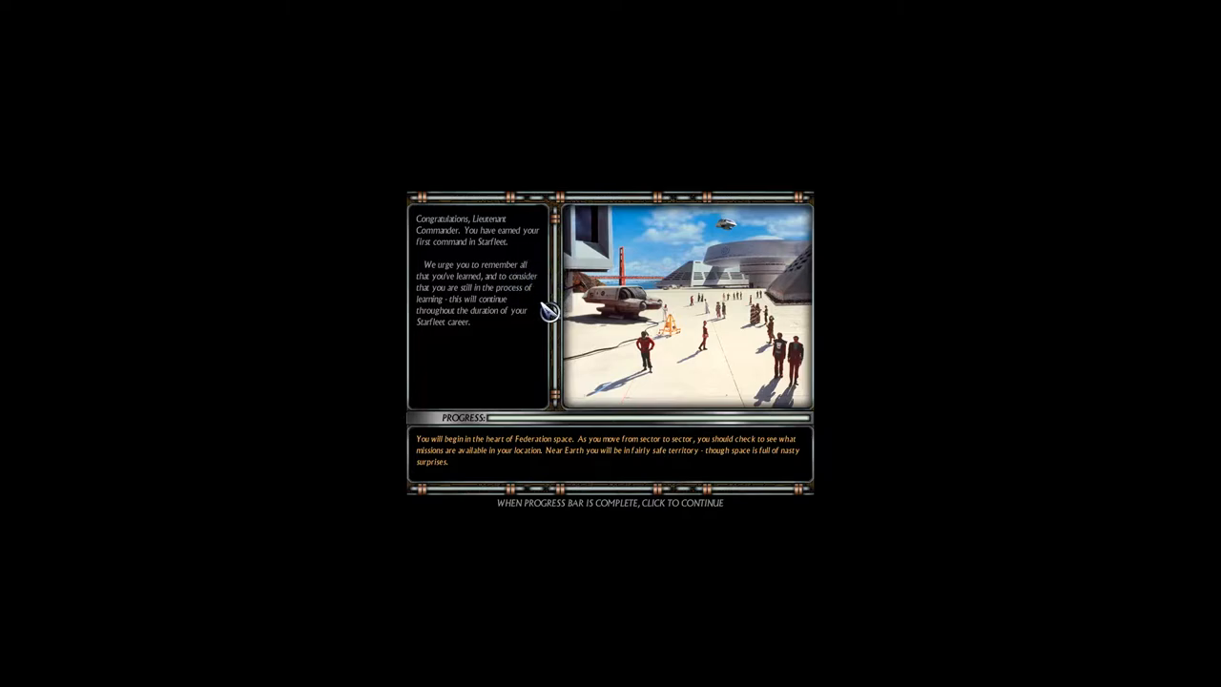
pyautogui.moveTo(698, 360)
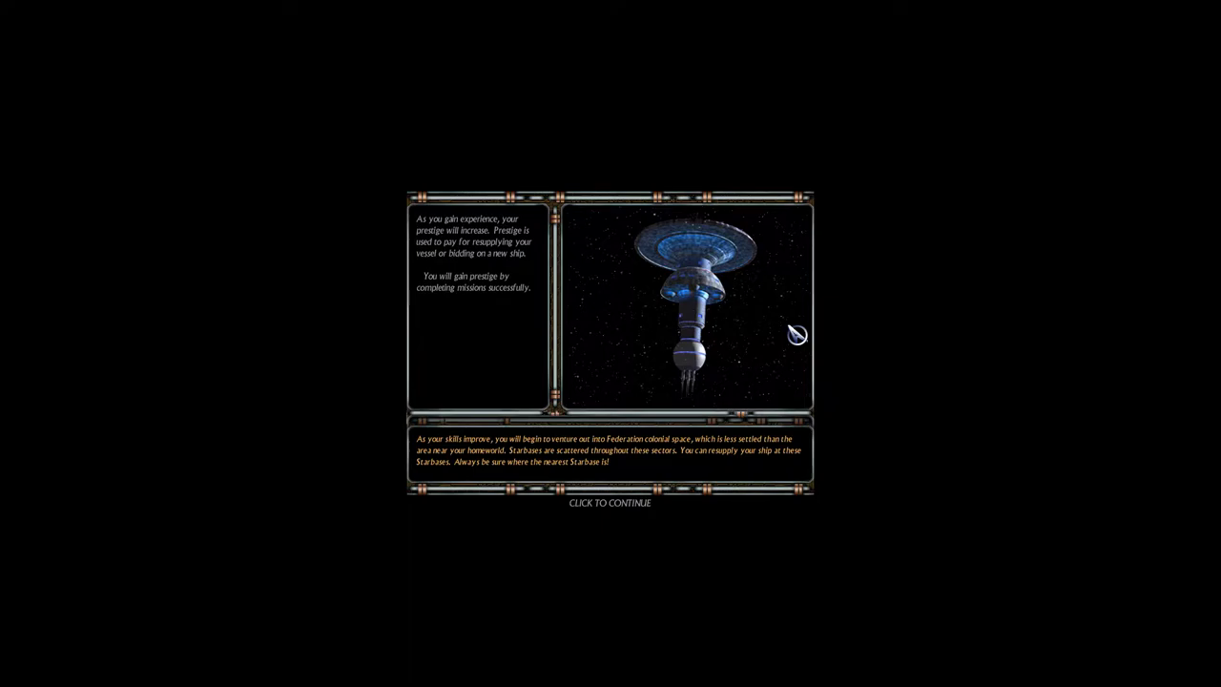
# Advance through the introductory briefing pages until the campaign galaxy map appears
pyautogui.click(611, 504)
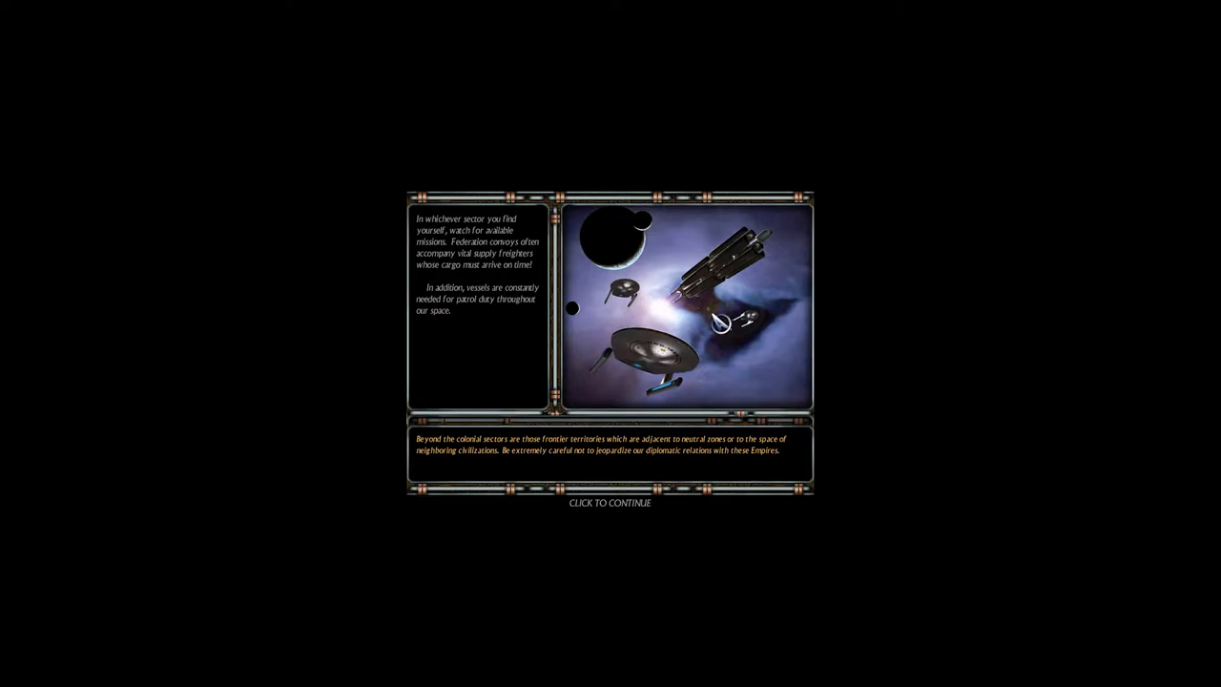
pyautogui.click(611, 503)
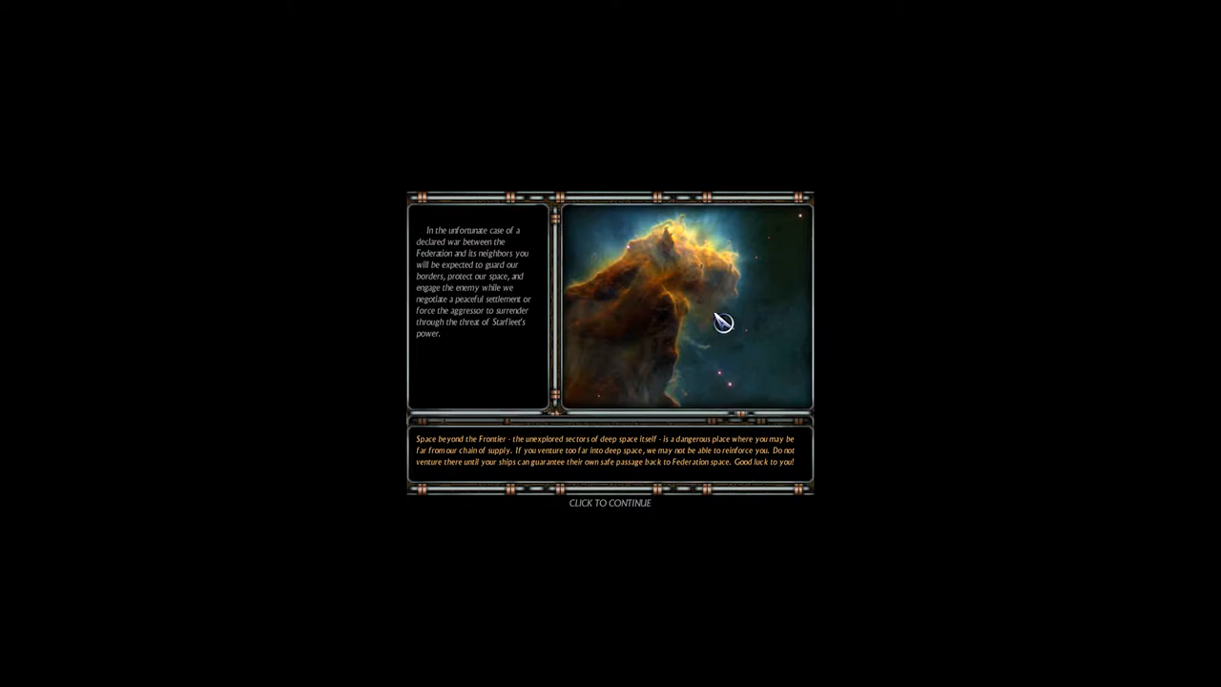
pyautogui.click(723, 323)
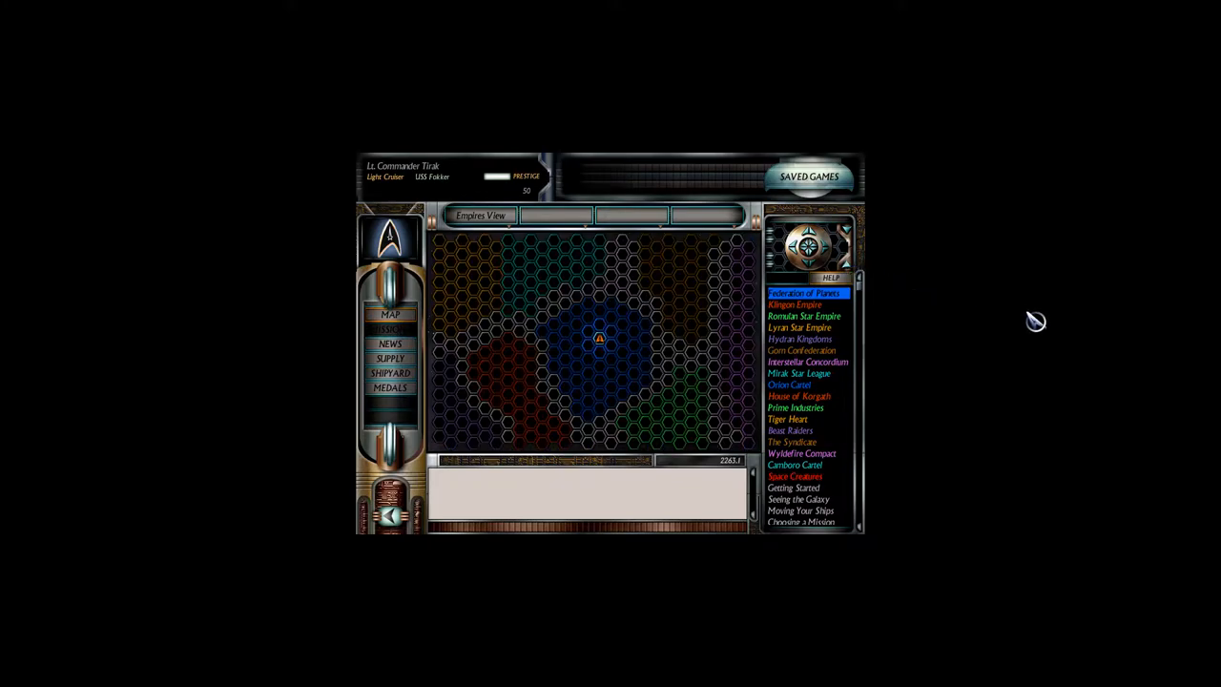
pyautogui.moveTo(1022, 315)
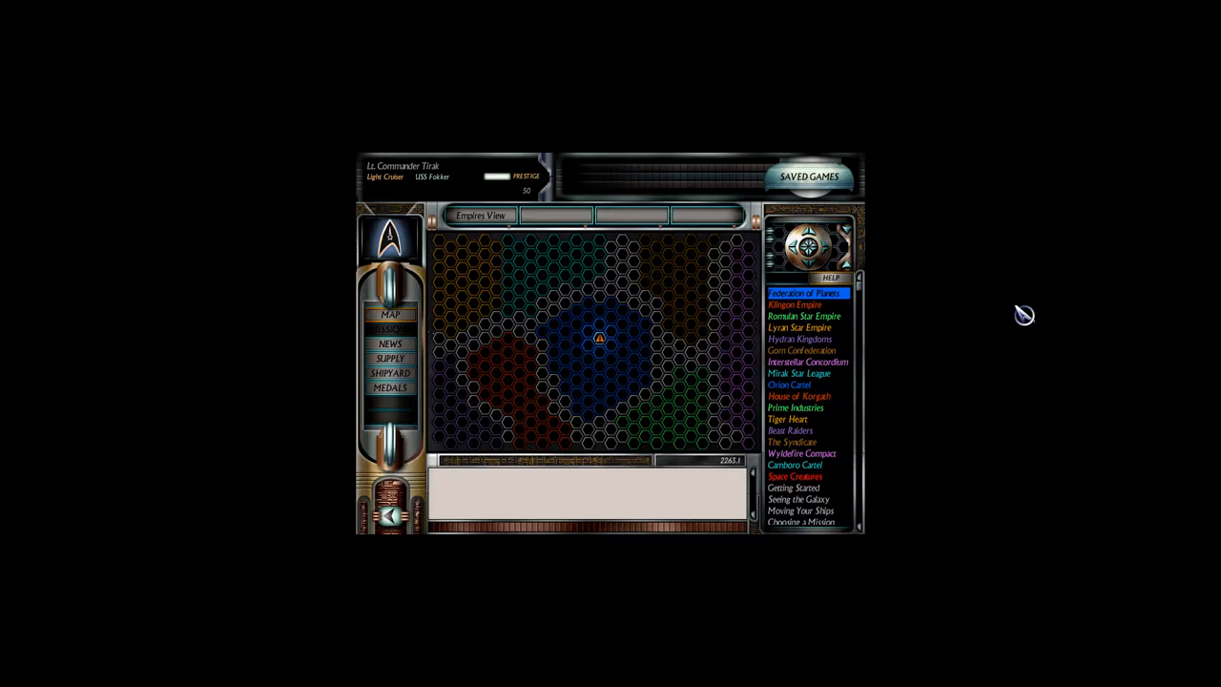
pyautogui.moveTo(660, 416)
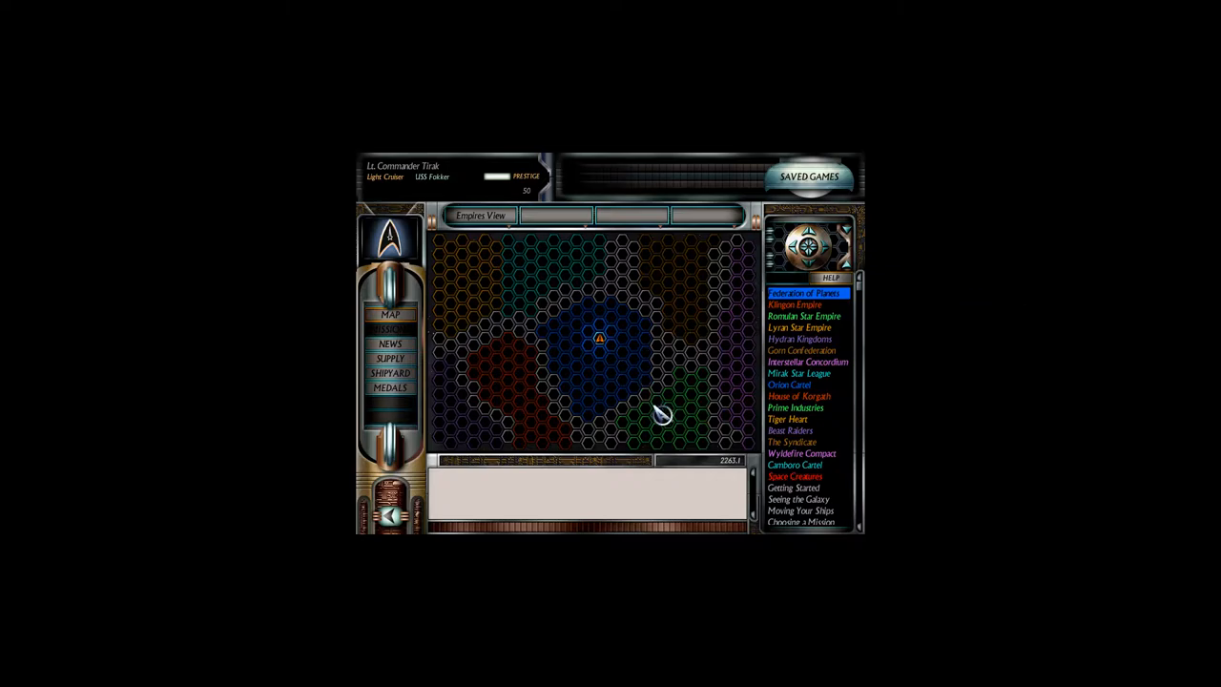
pyautogui.moveTo(685, 437)
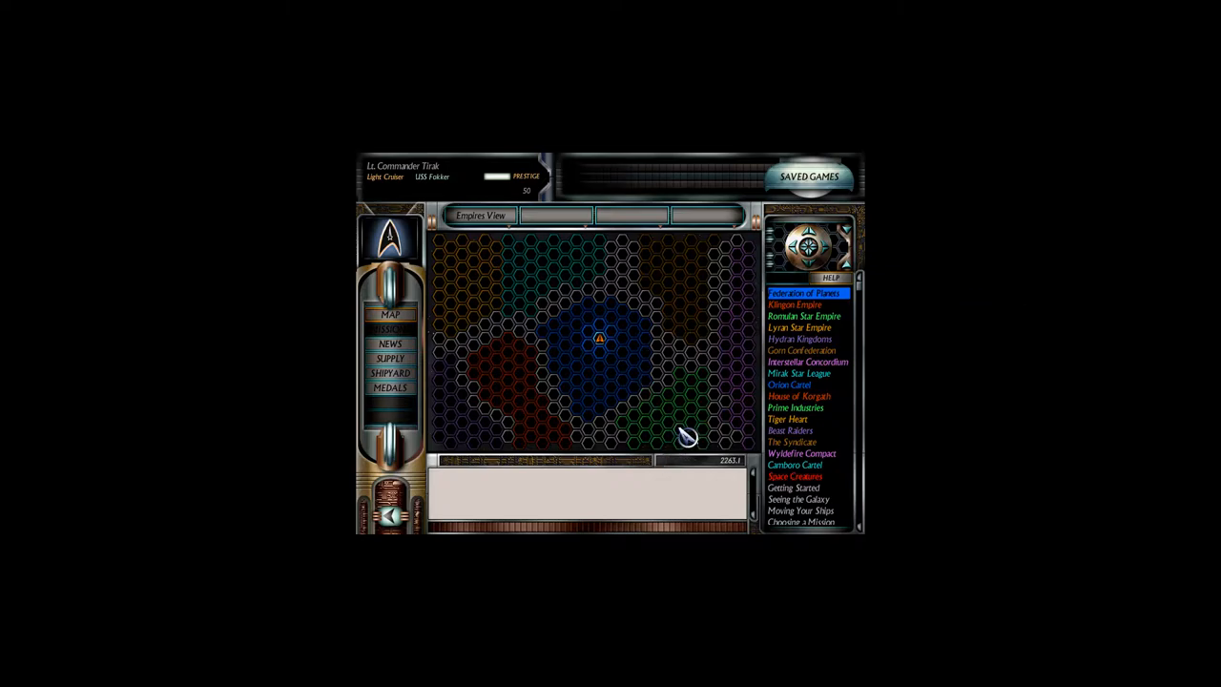
pyautogui.moveTo(454, 202)
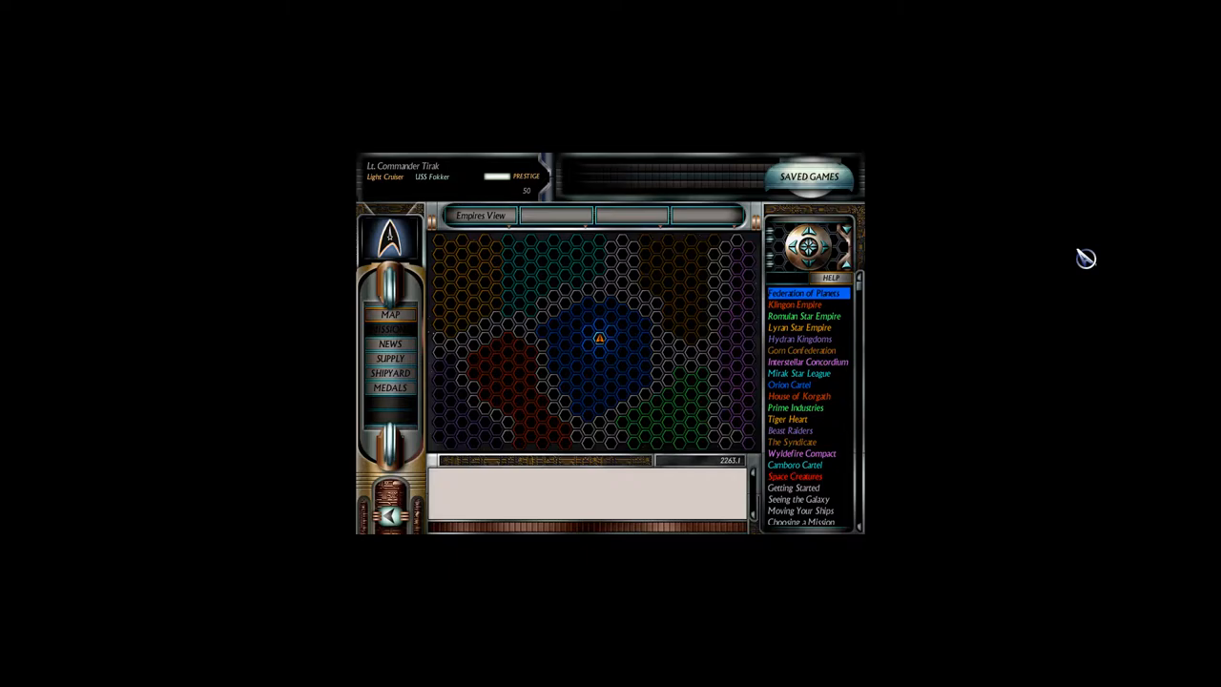
pyautogui.moveTo(456, 200)
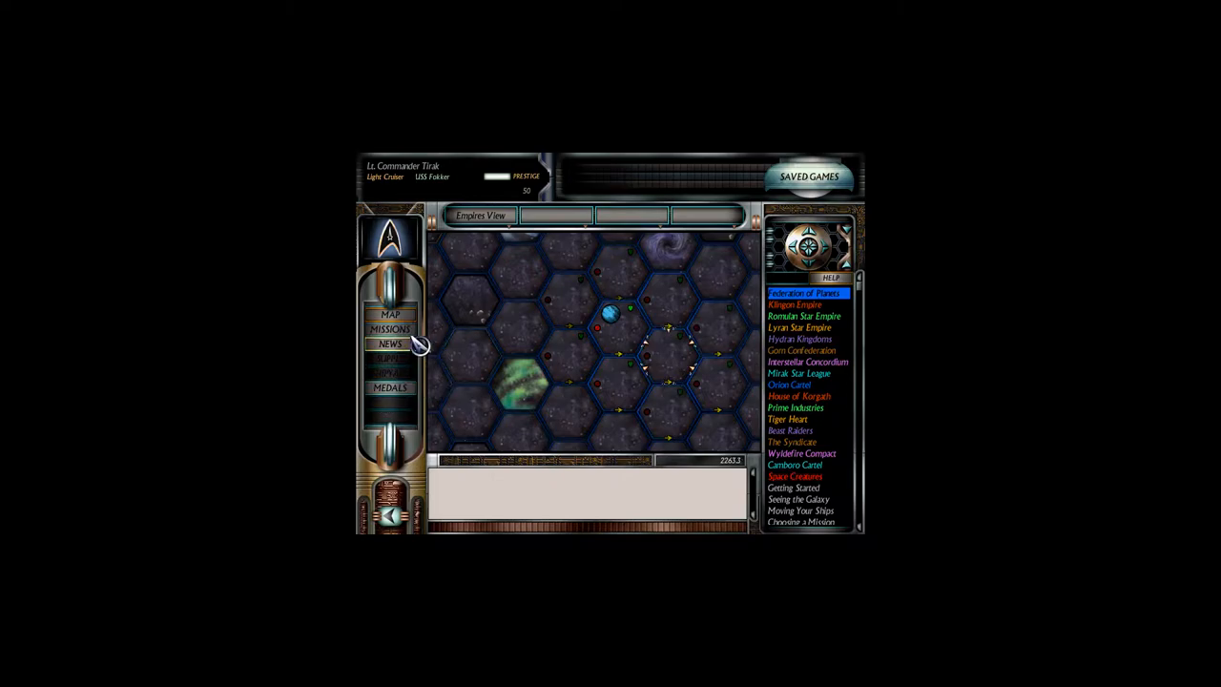
# Bring up the list of available missions from the campaign map screen
pyautogui.click(391, 329)
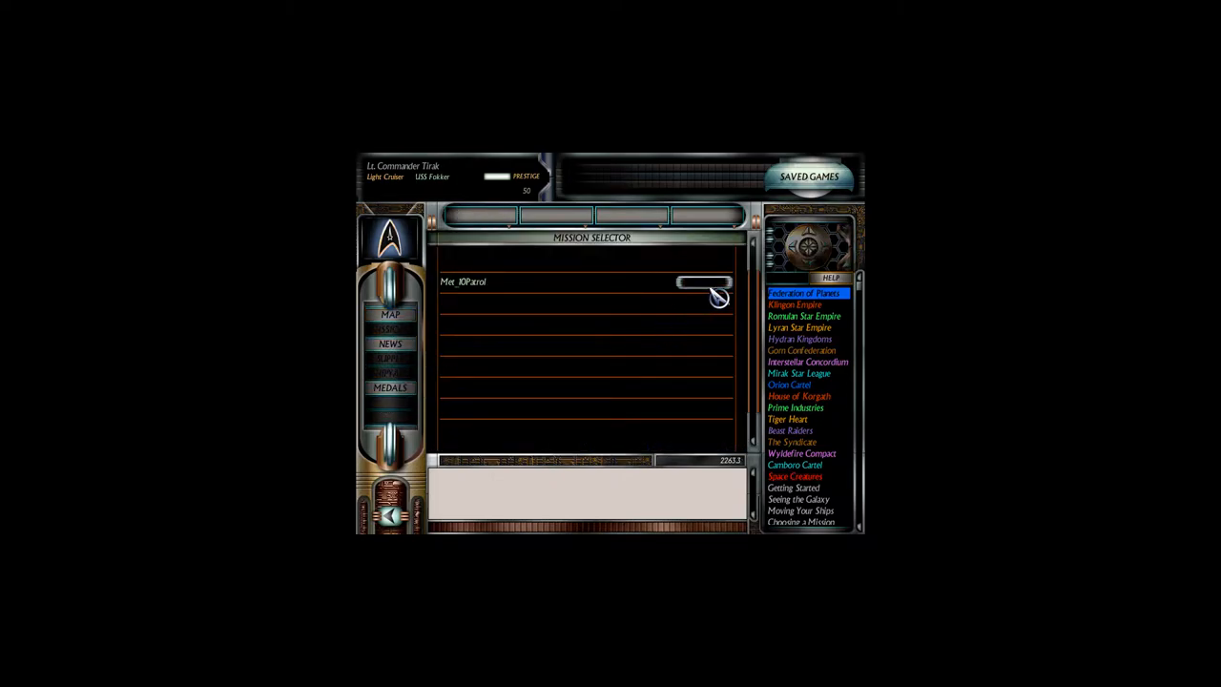
pyautogui.moveTo(733, 454)
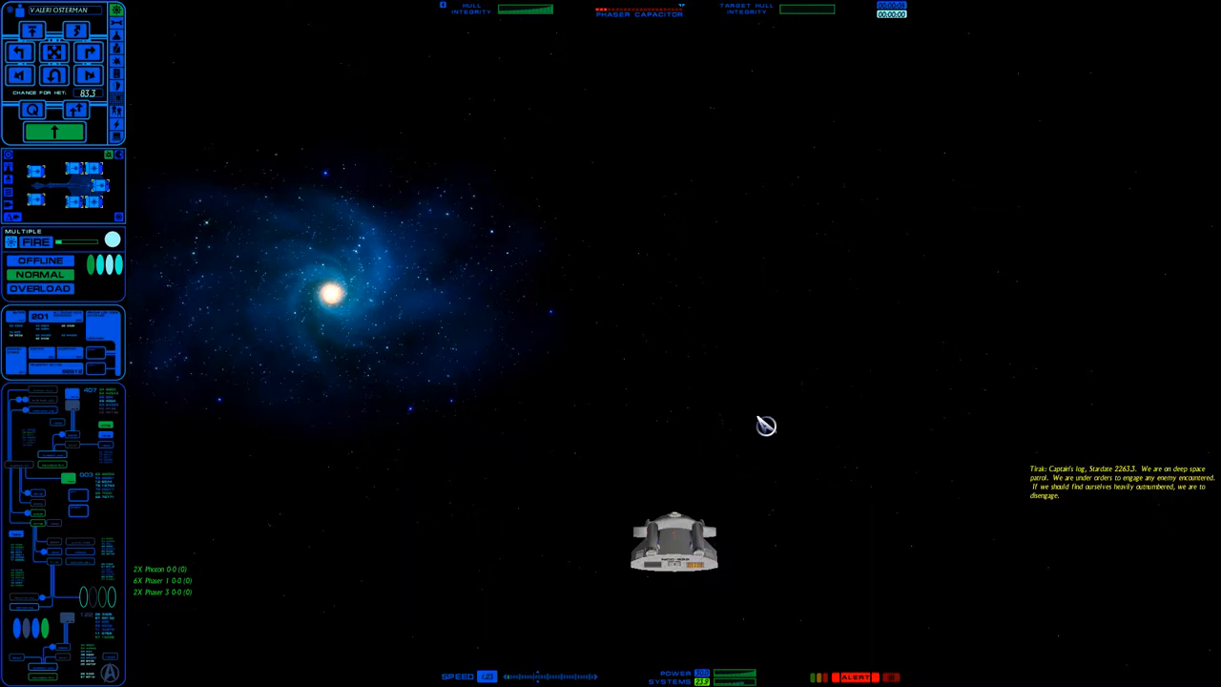
pyautogui.moveTo(1116, 496)
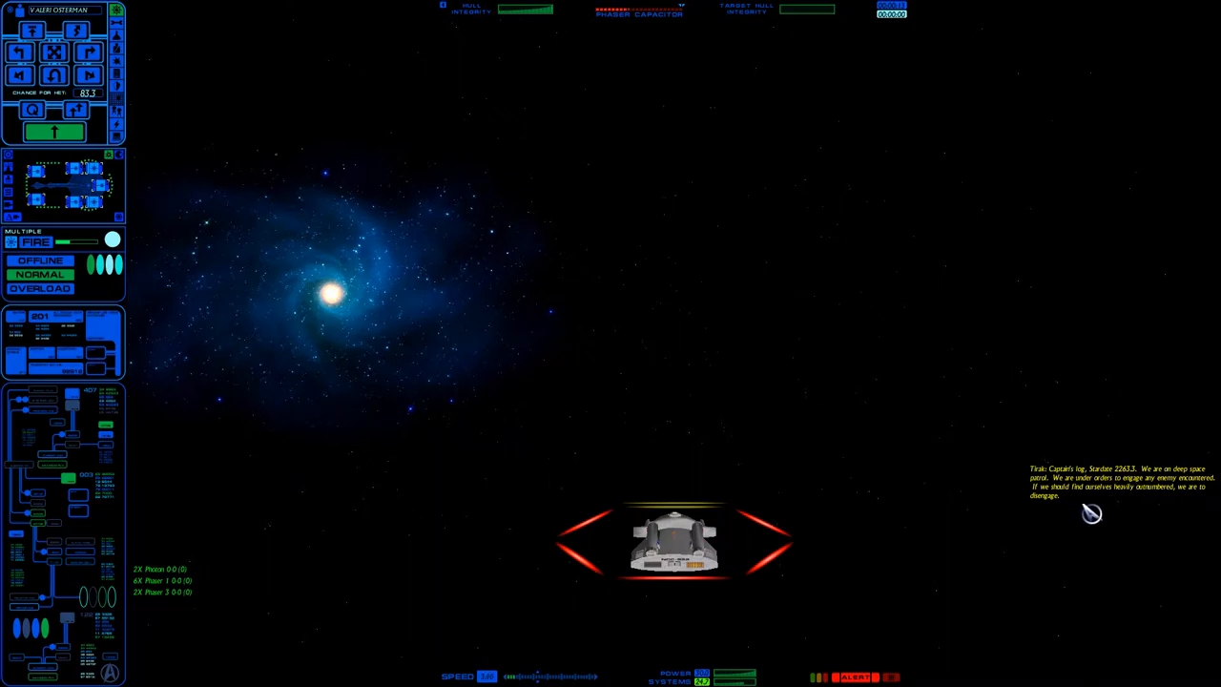
pyautogui.moveTo(1141, 526)
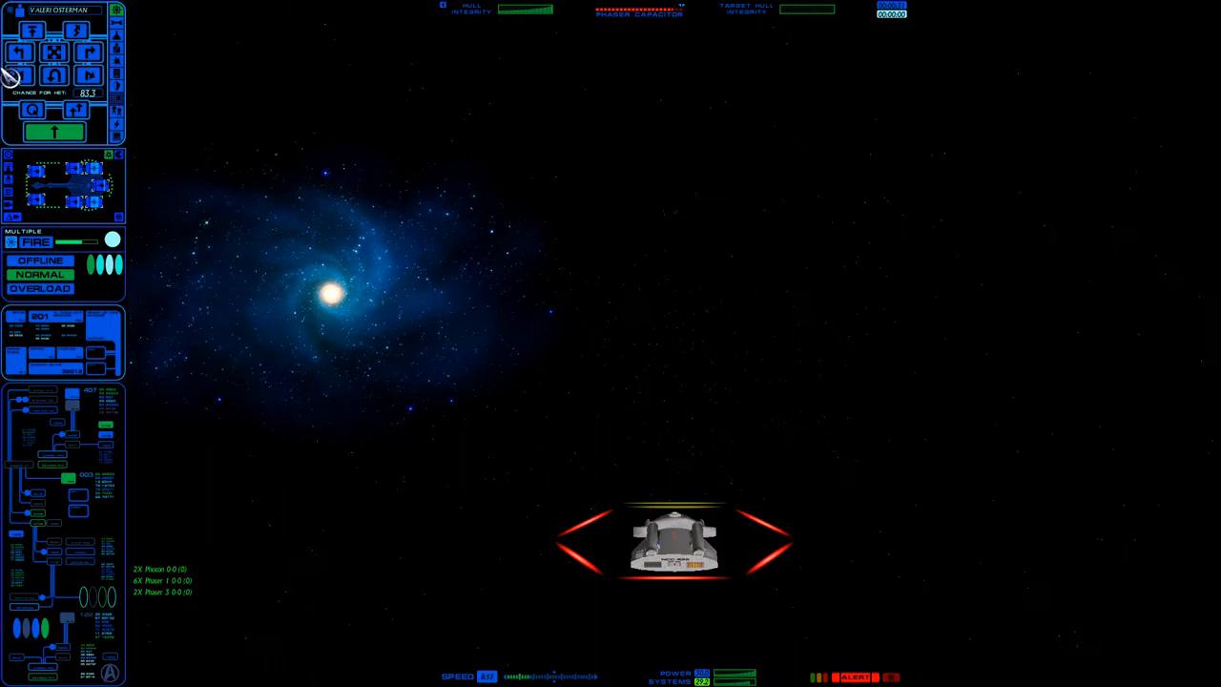
pyautogui.moveTo(847, 387)
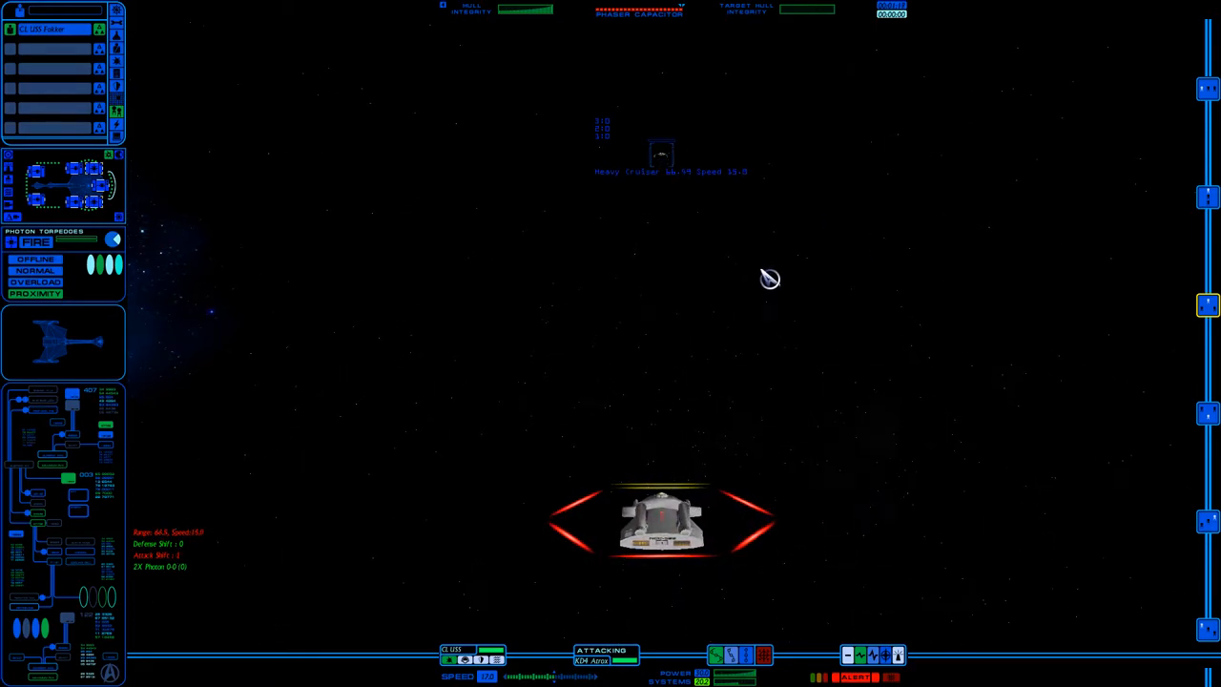
pyautogui.moveTo(313, 328)
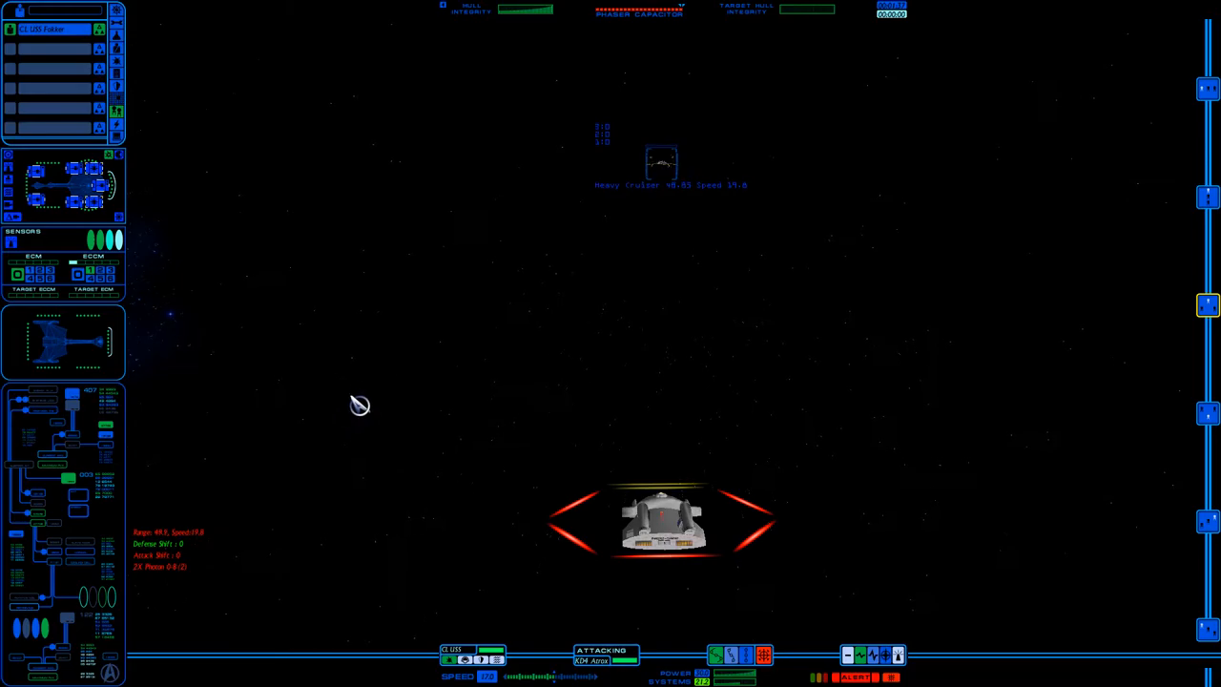
pyautogui.moveTo(198, 345)
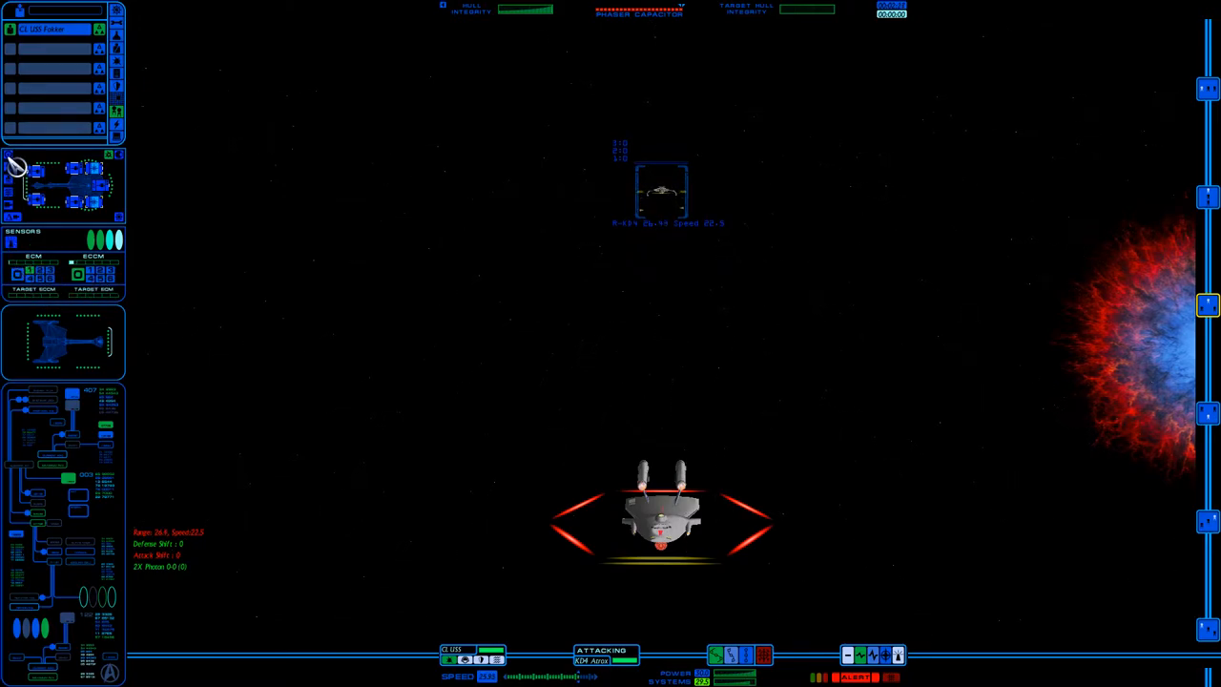
pyautogui.moveTo(134, 359)
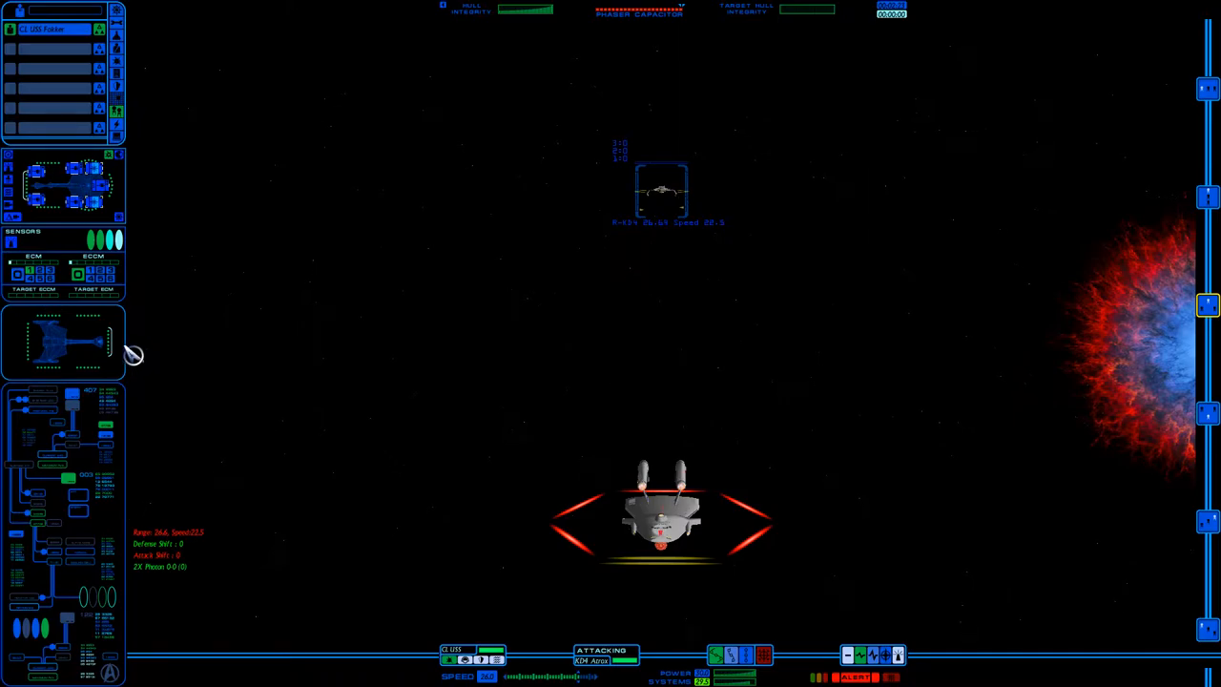
pyautogui.moveTo(271, 414)
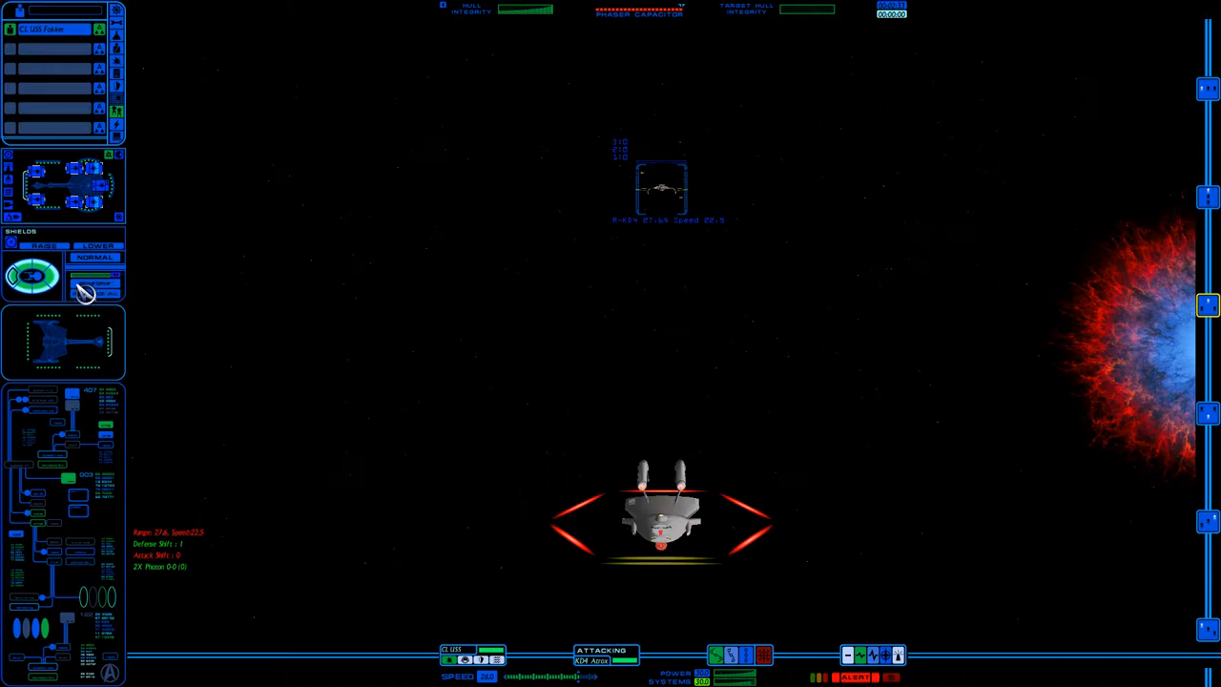
pyautogui.moveTo(286, 286)
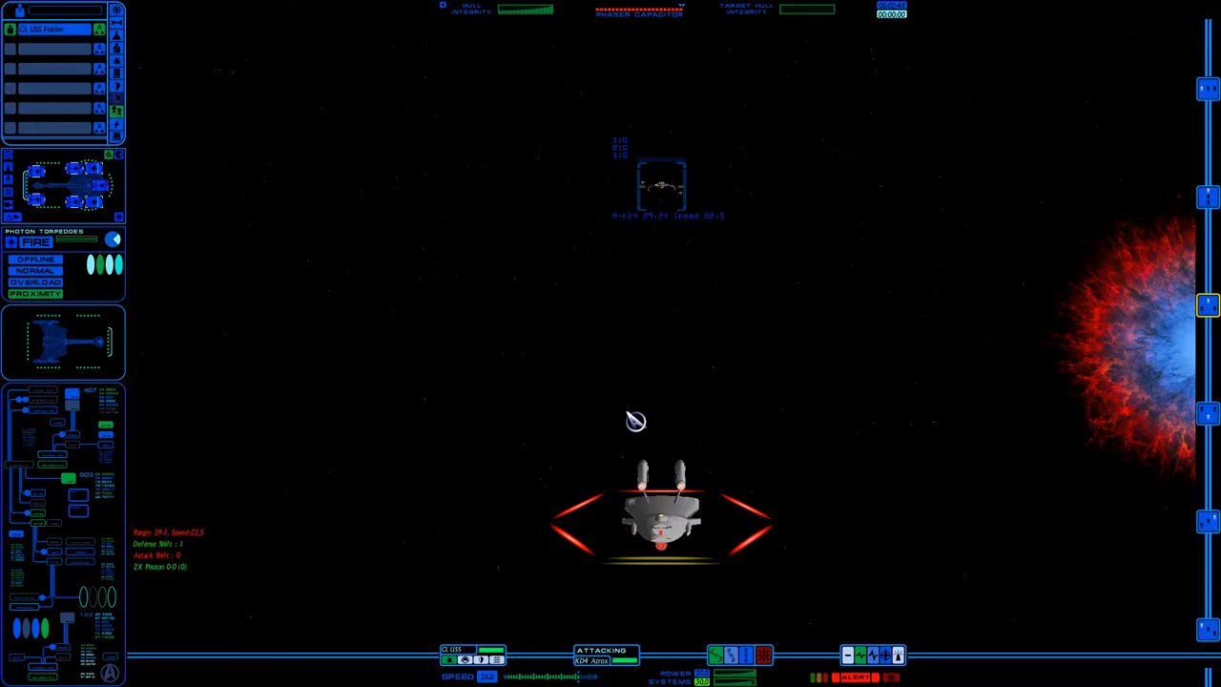
pyautogui.moveTo(797, 439)
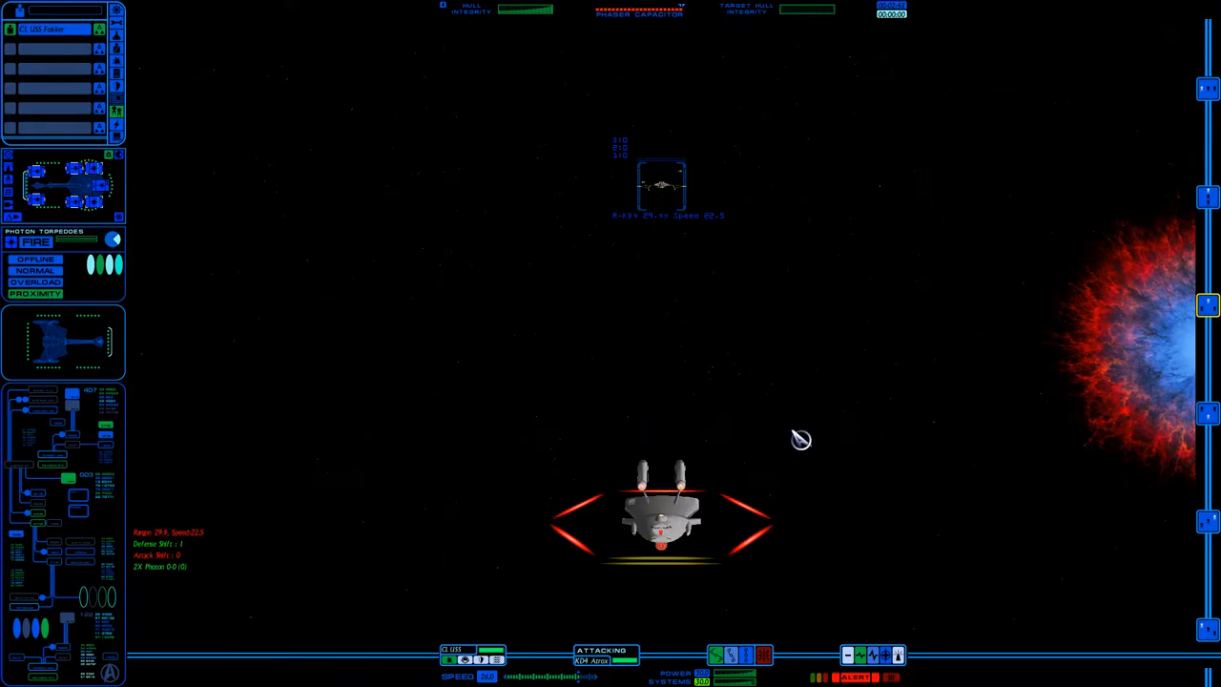
pyautogui.moveTo(750, 264)
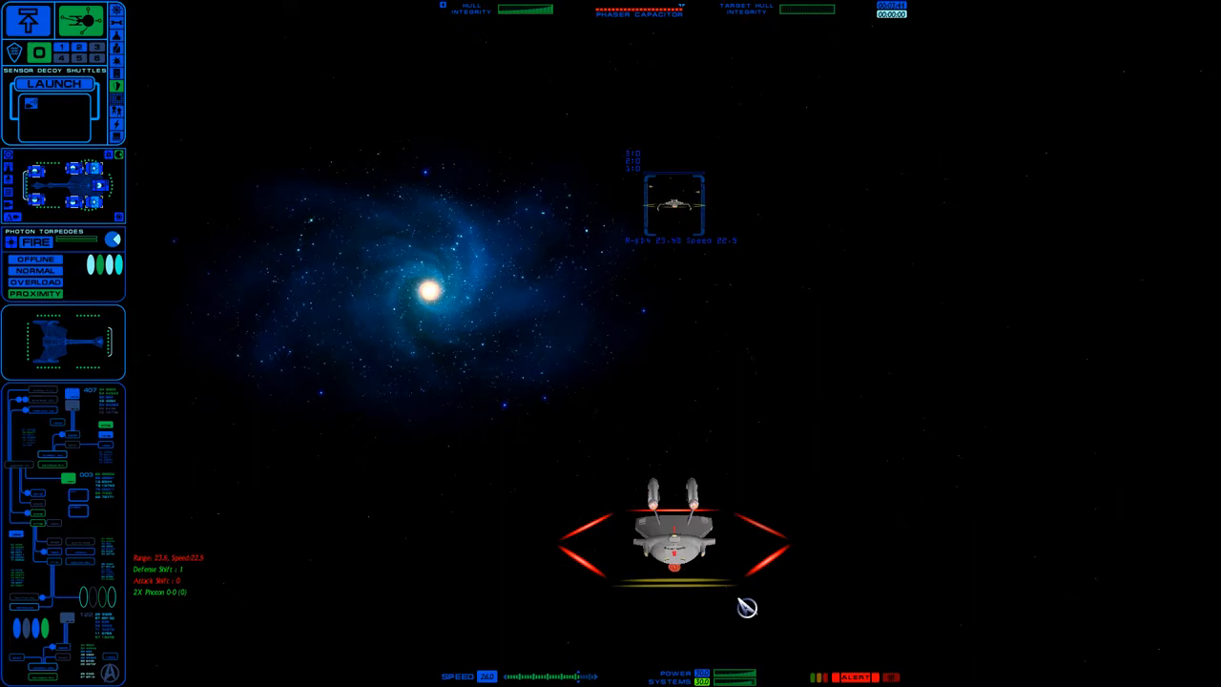
pyautogui.moveTo(340, 302)
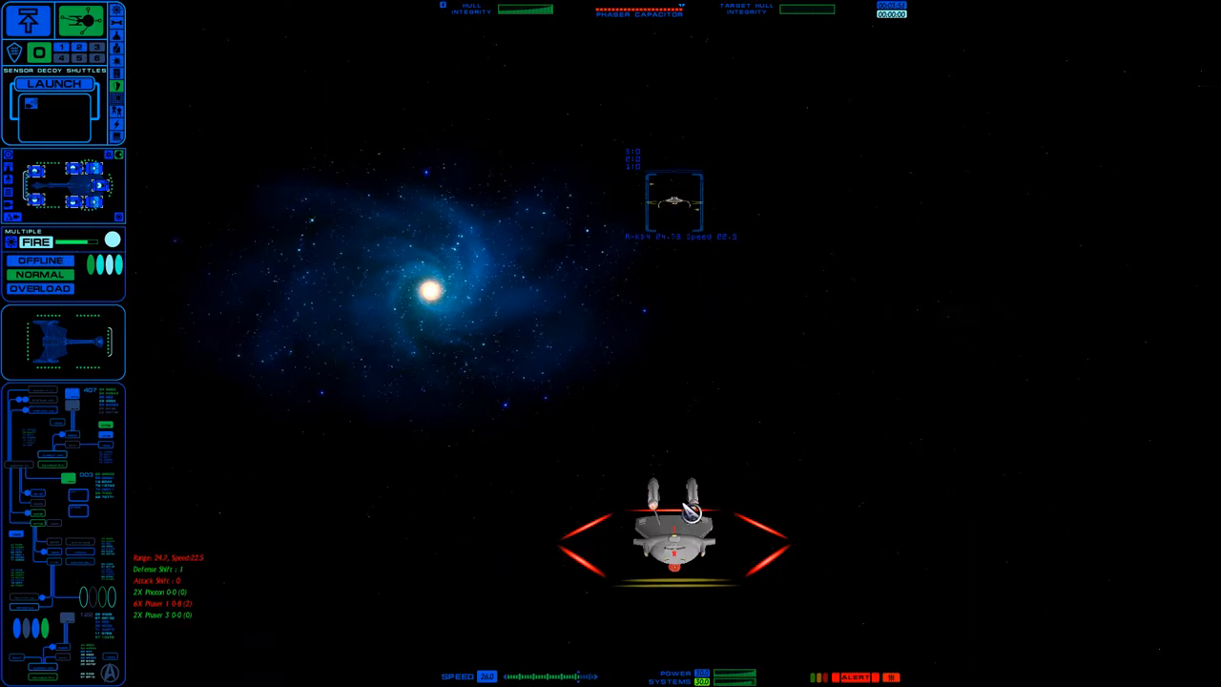
pyautogui.moveTo(759, 492)
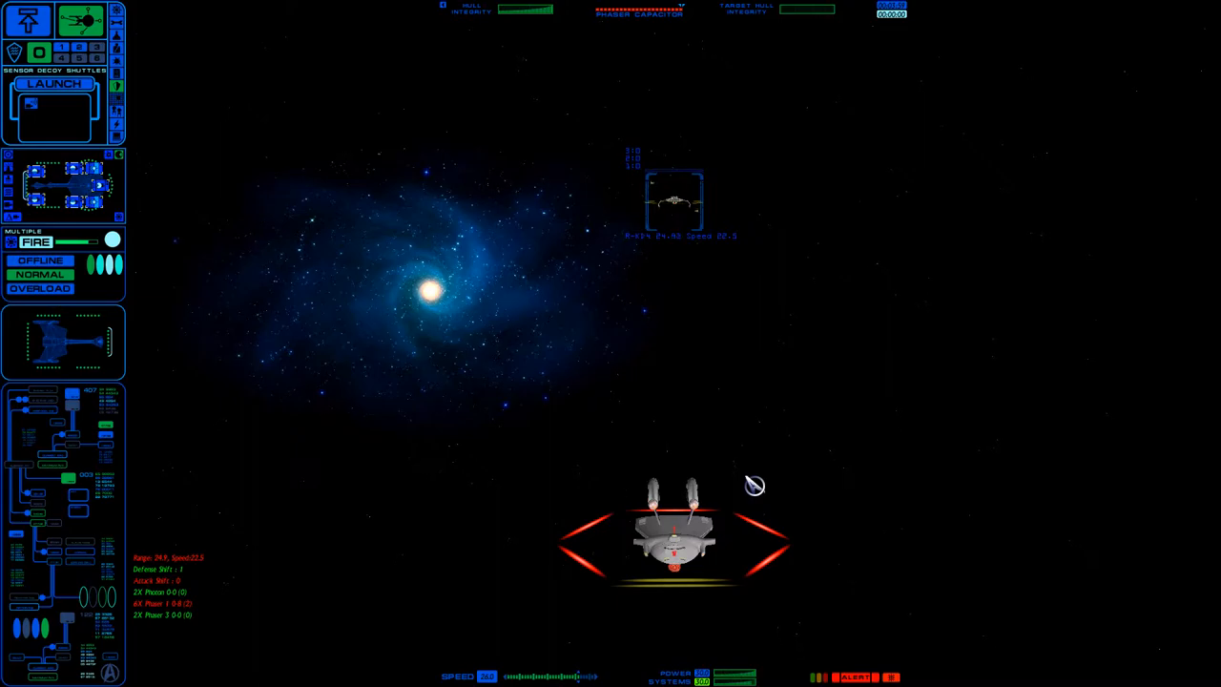
pyautogui.moveTo(783, 237)
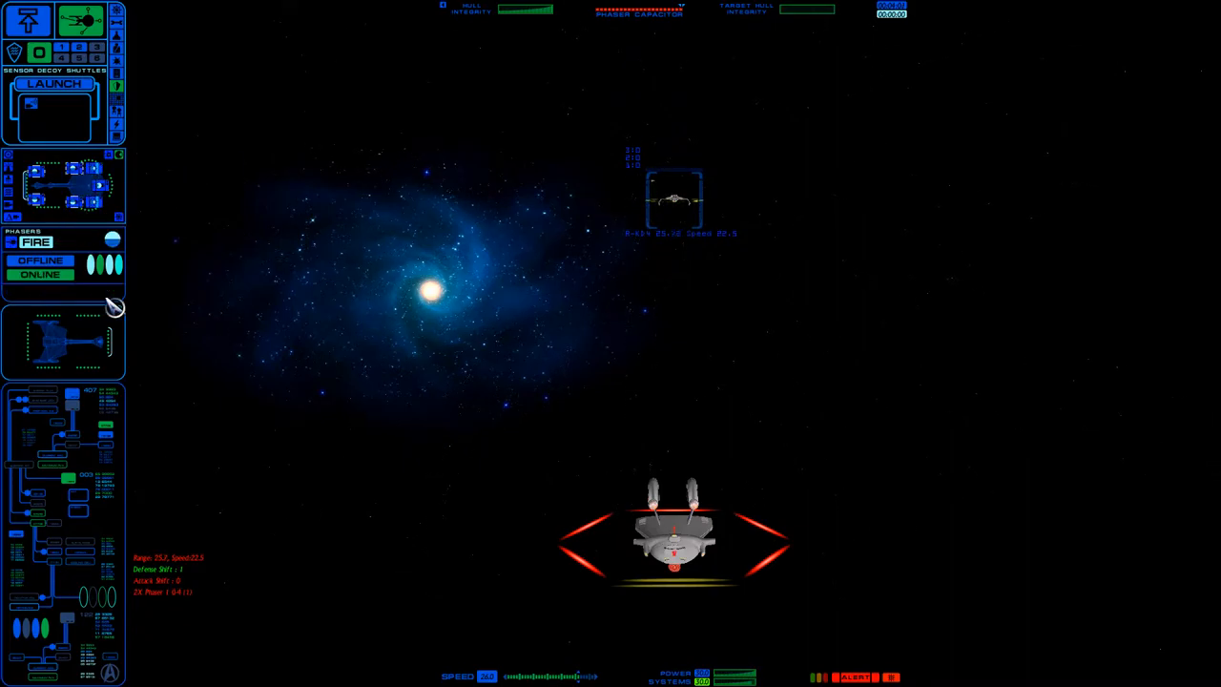
pyautogui.moveTo(256, 549)
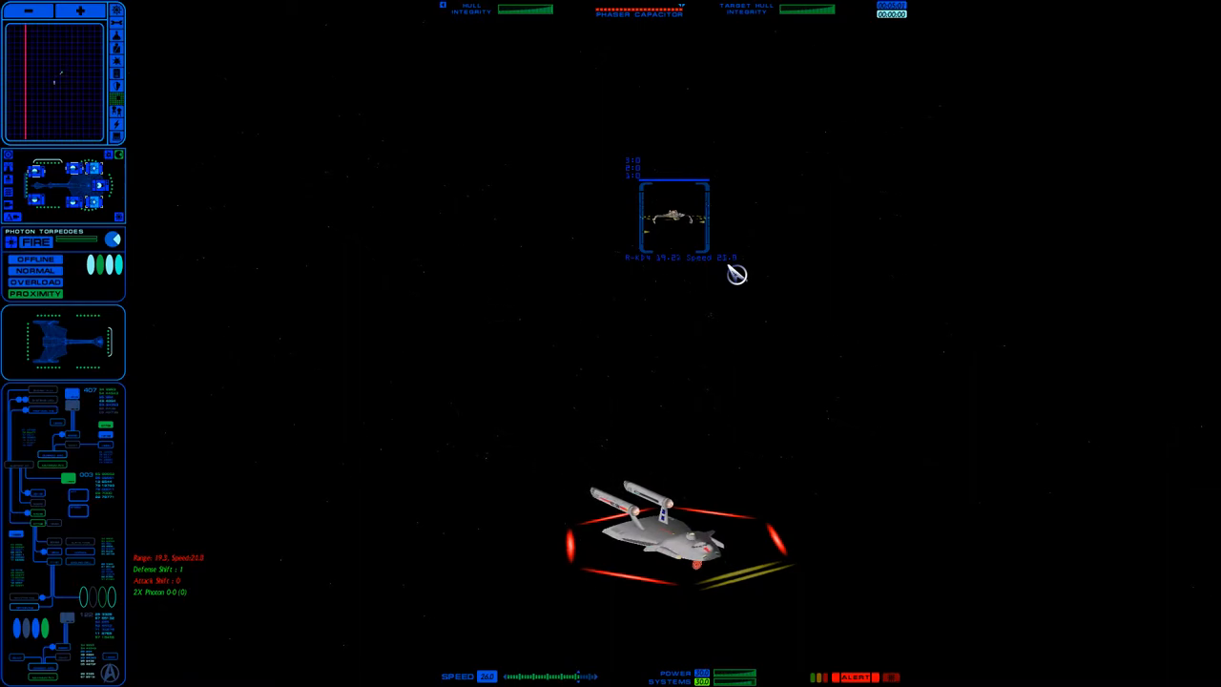
pyautogui.moveTo(856, 388)
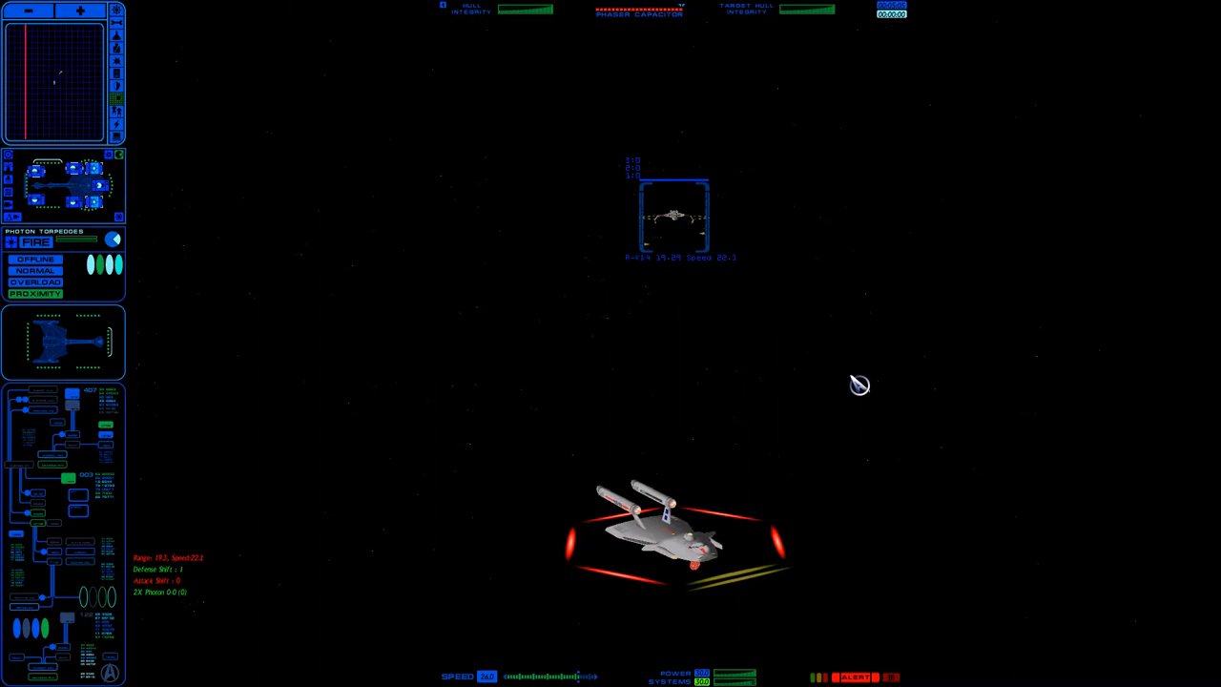
pyautogui.moveTo(826, 292)
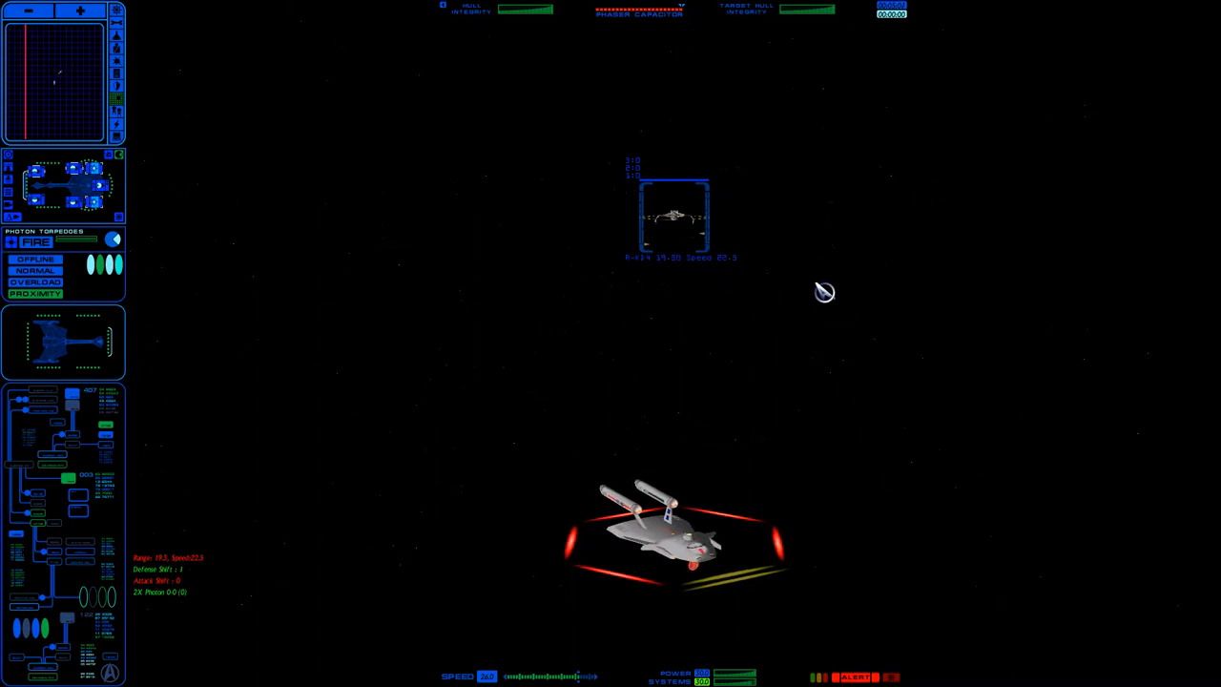
pyautogui.moveTo(923, 279)
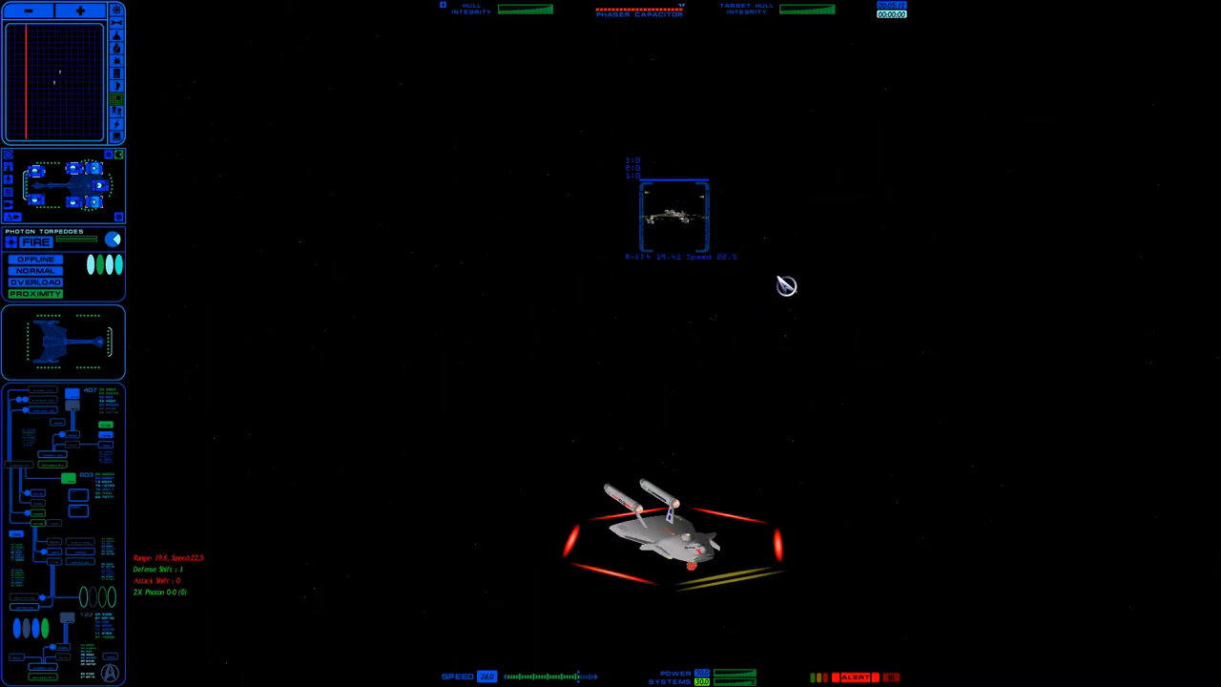
pyautogui.moveTo(715, 301)
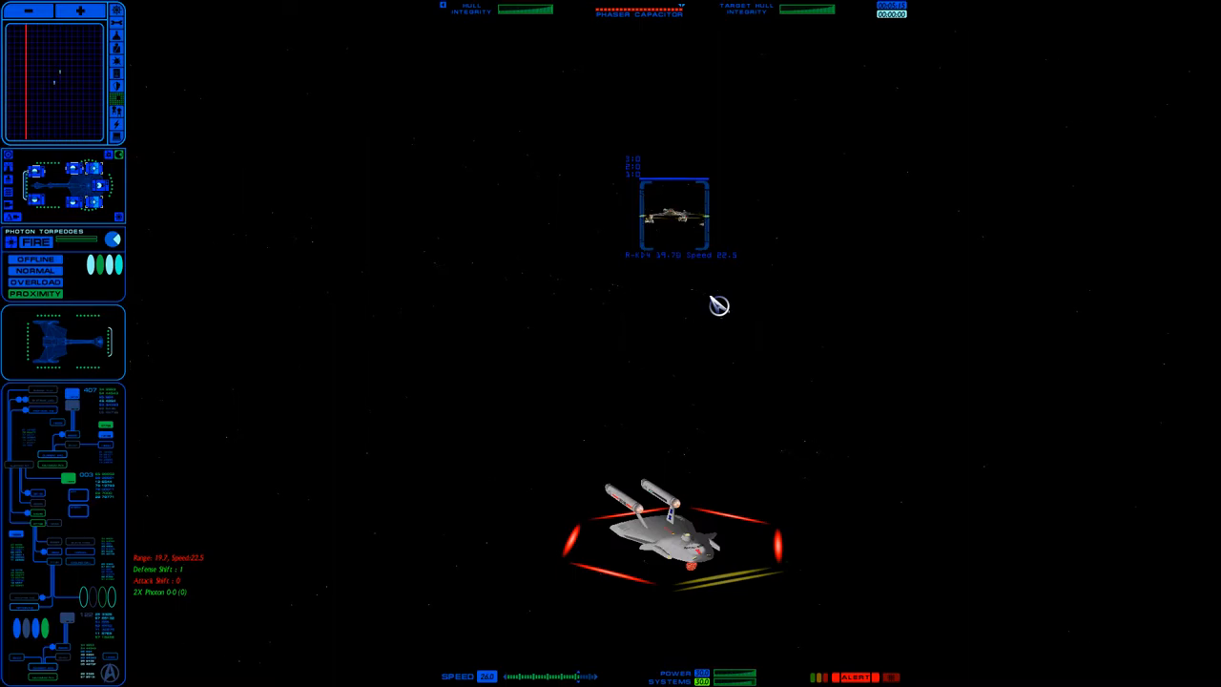
pyautogui.moveTo(96, 187)
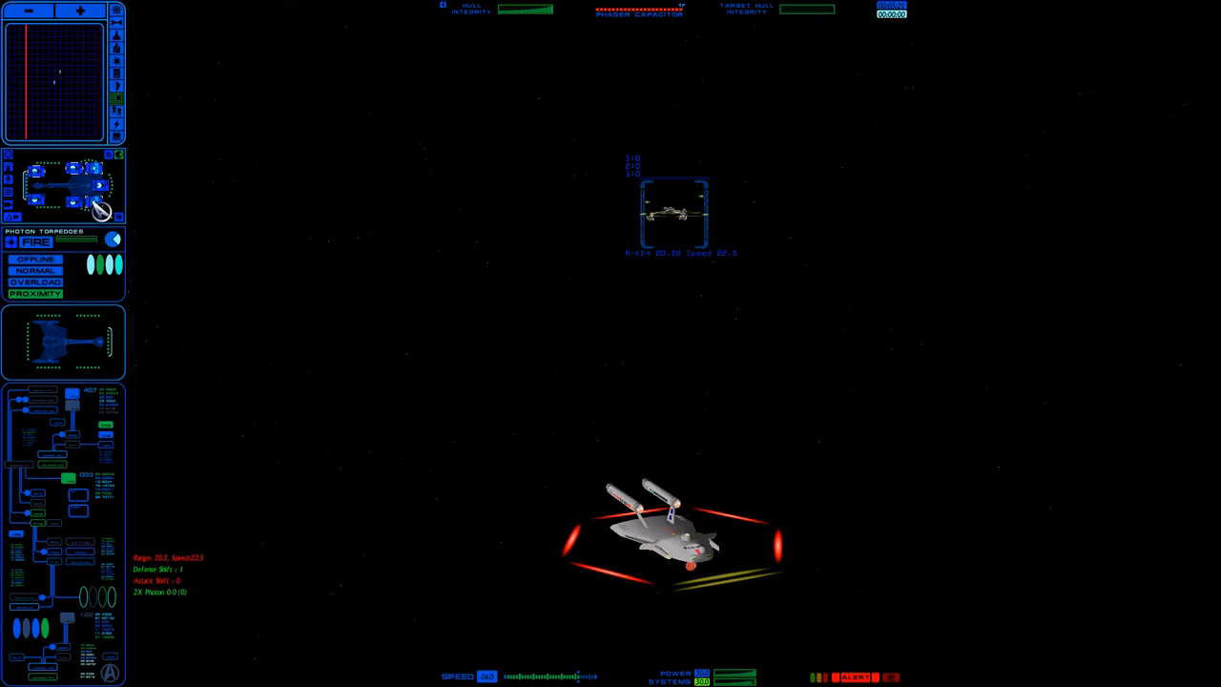
pyautogui.moveTo(103, 219)
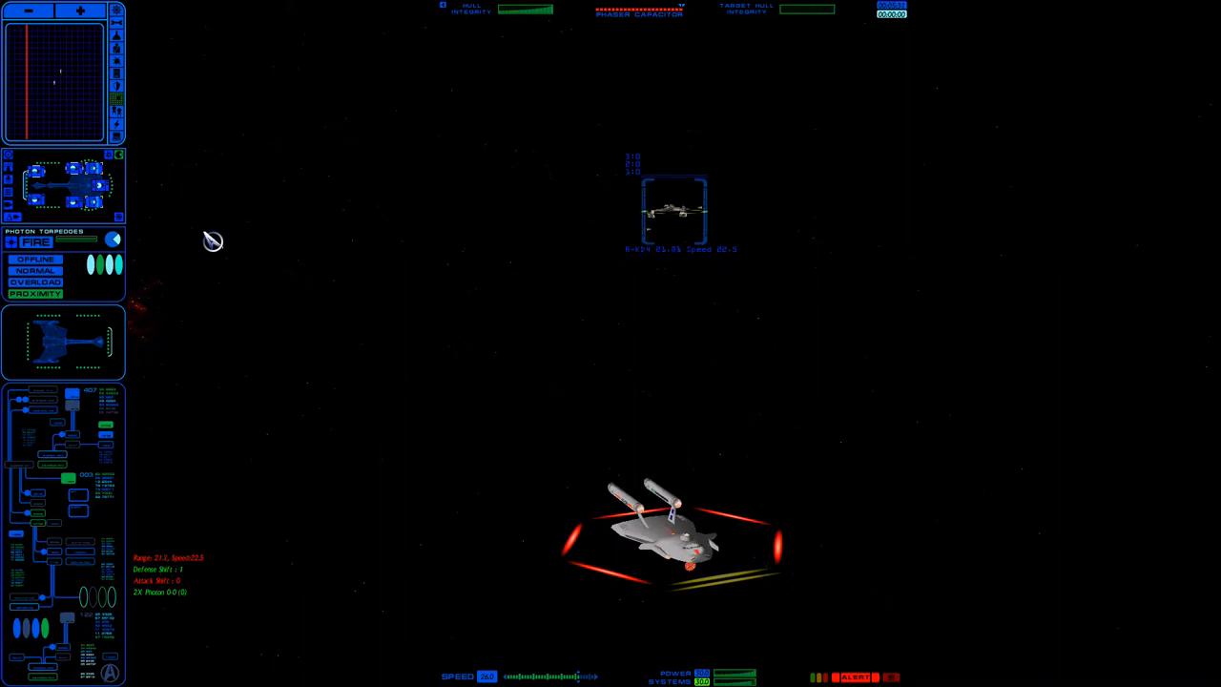
pyautogui.moveTo(257, 277)
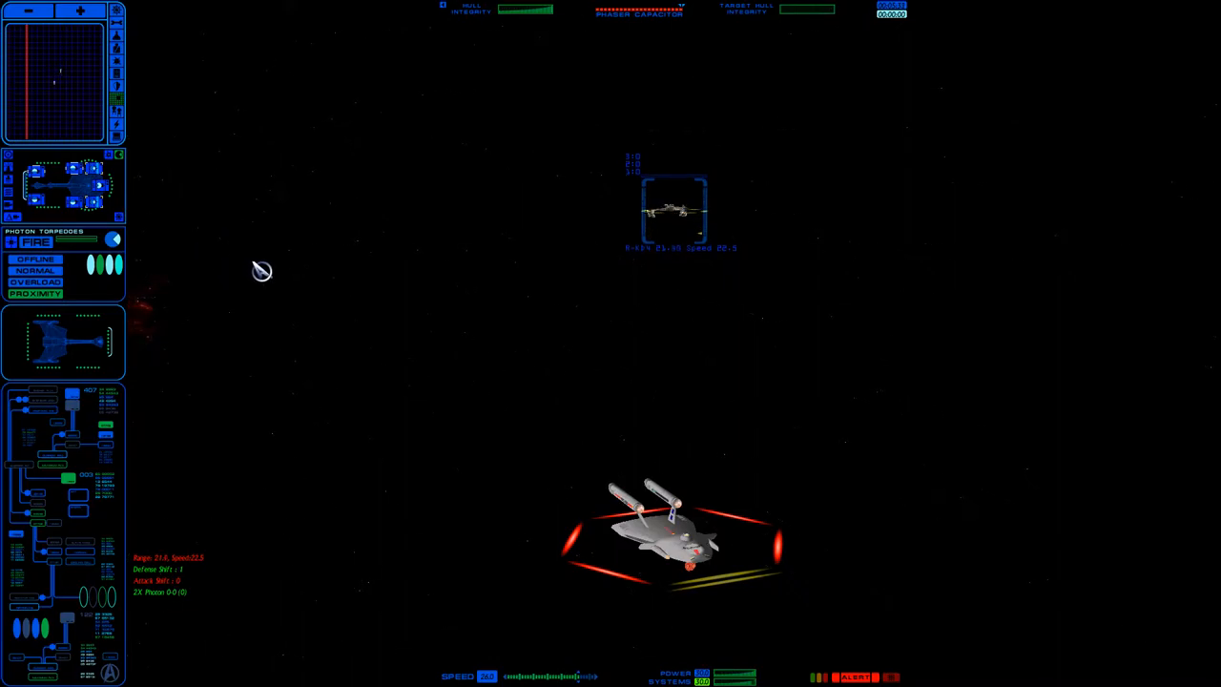
pyautogui.moveTo(652, 340)
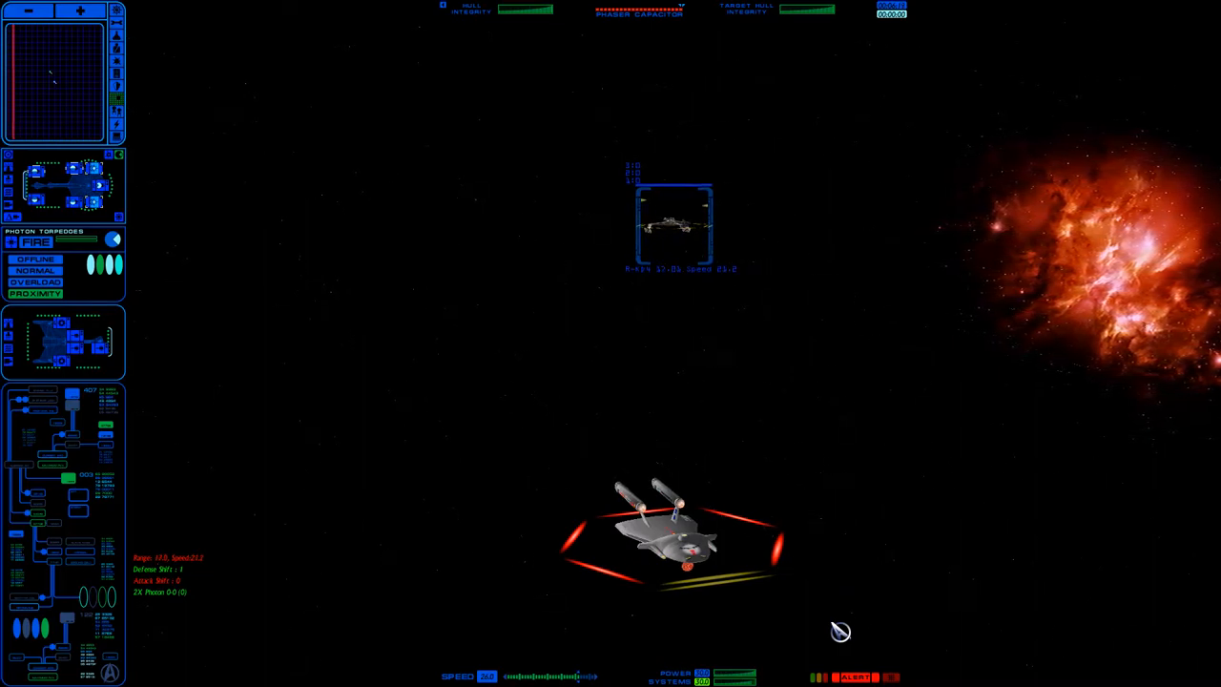
pyautogui.moveTo(126, 313)
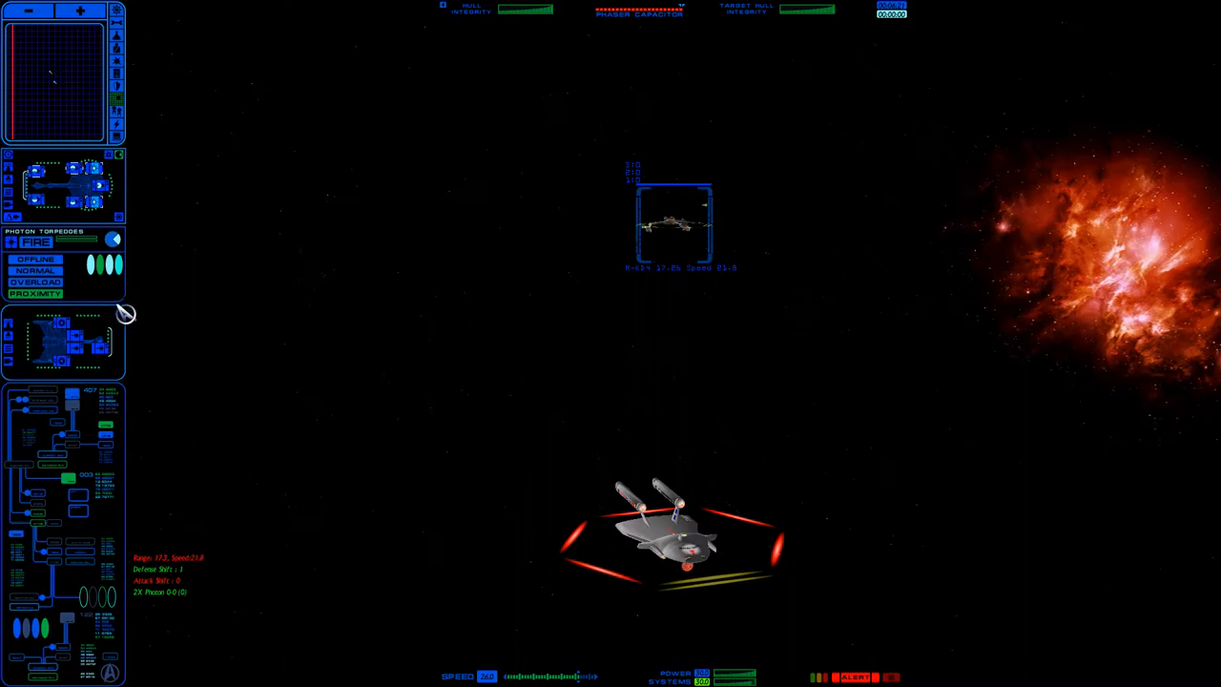
pyautogui.moveTo(172, 366)
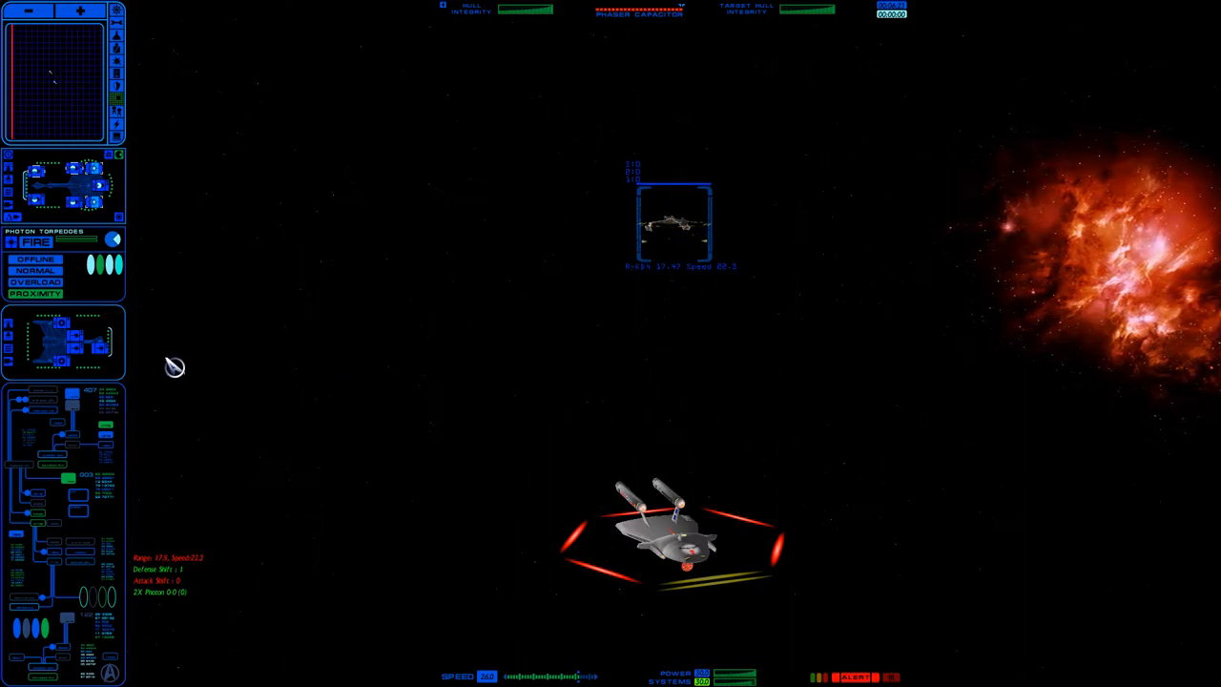
pyautogui.moveTo(786, 301)
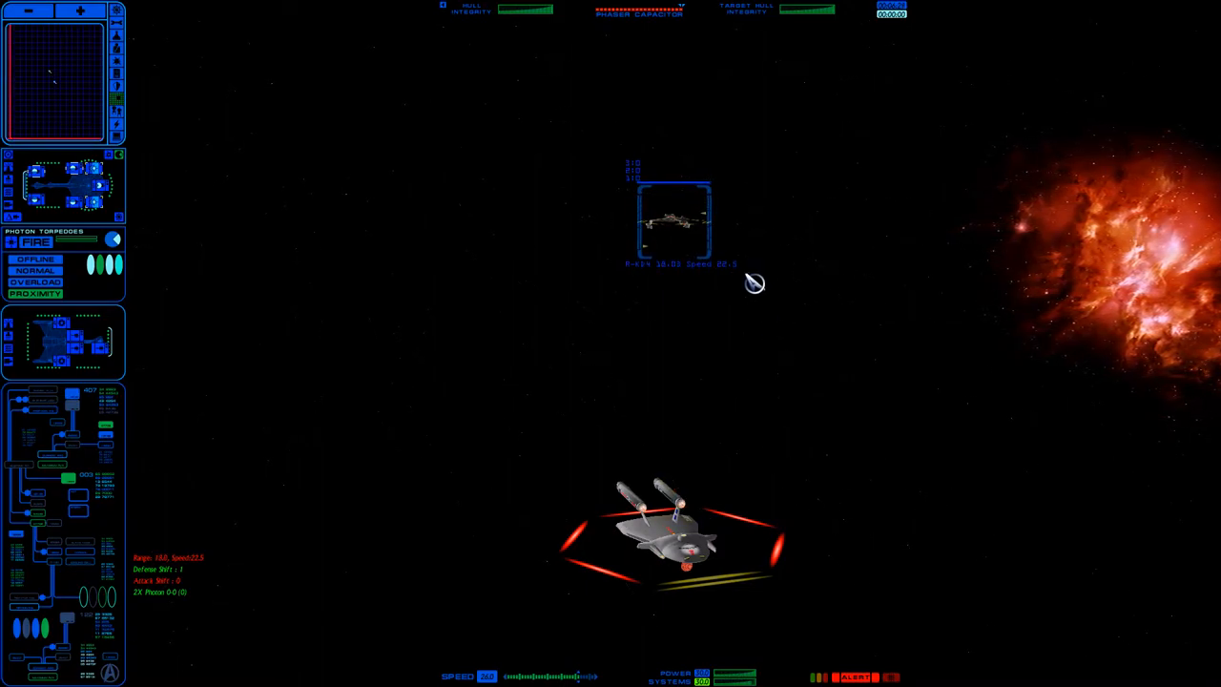
pyautogui.moveTo(855, 613)
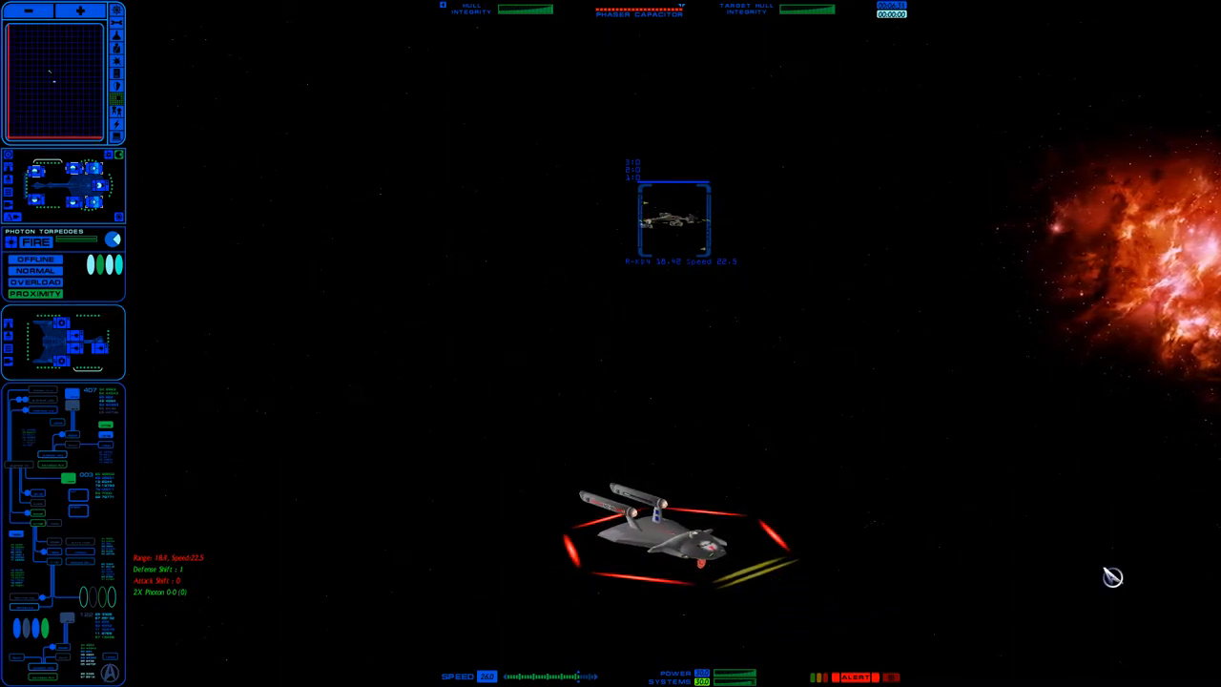
pyautogui.moveTo(807, 485)
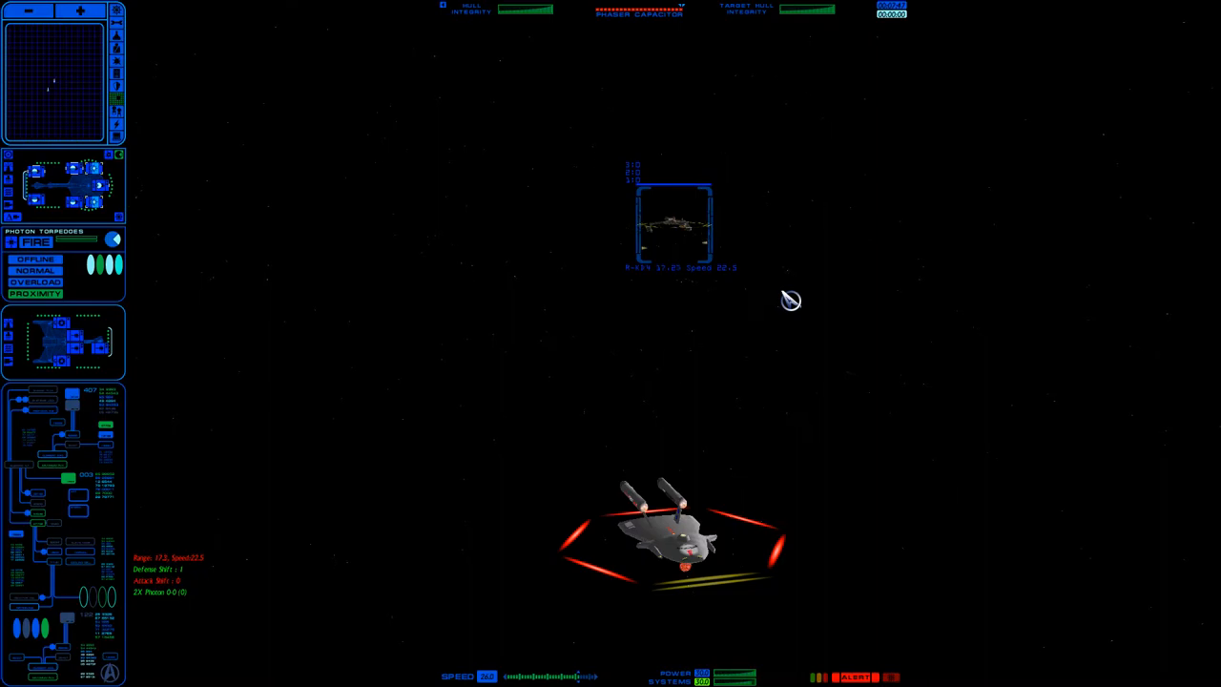
pyautogui.moveTo(771, 313)
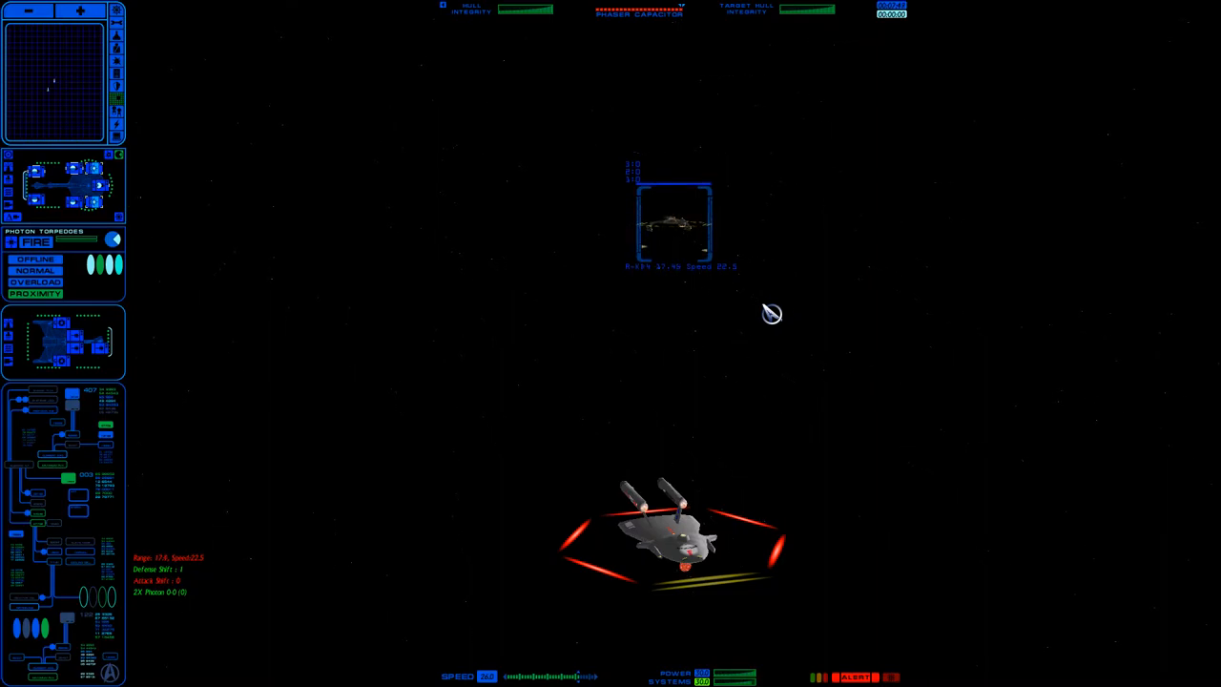
pyautogui.moveTo(758, 490)
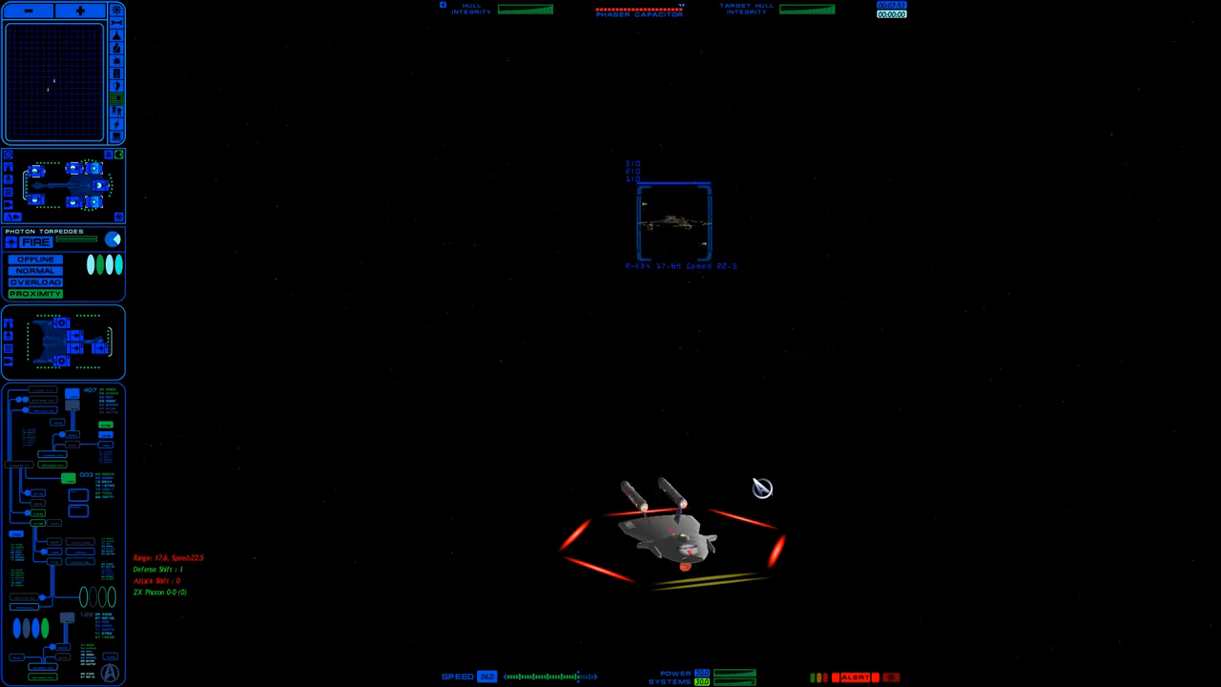
pyautogui.moveTo(703, 214)
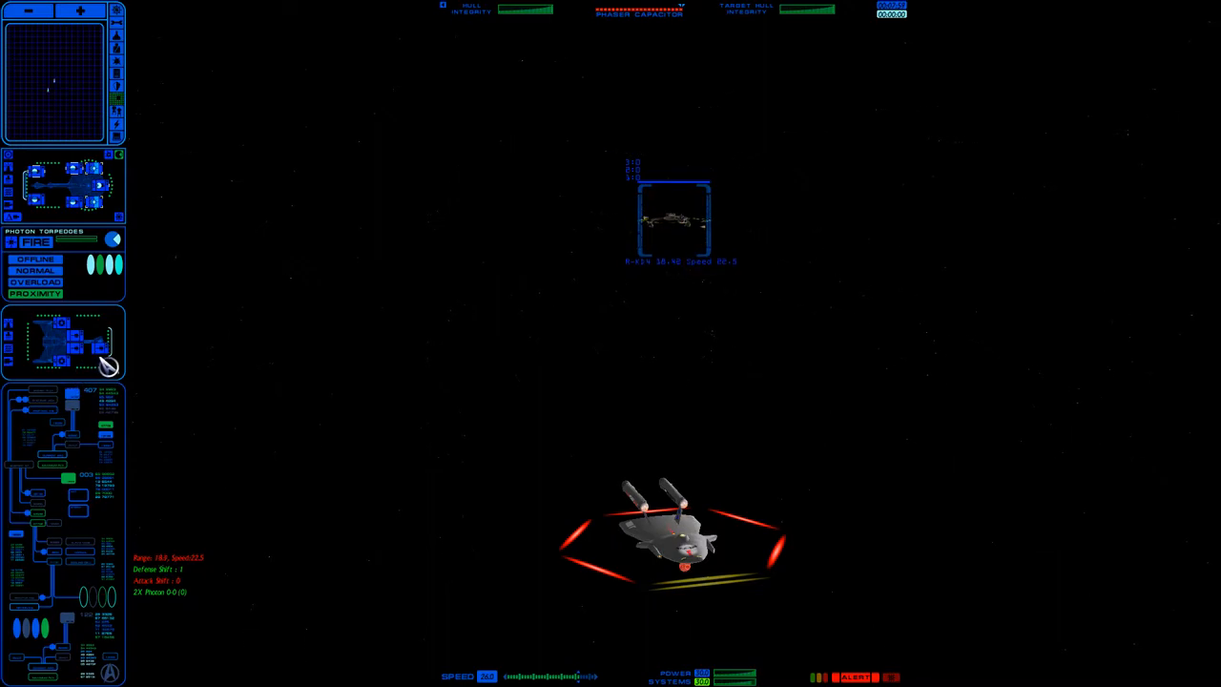
pyautogui.moveTo(91, 195)
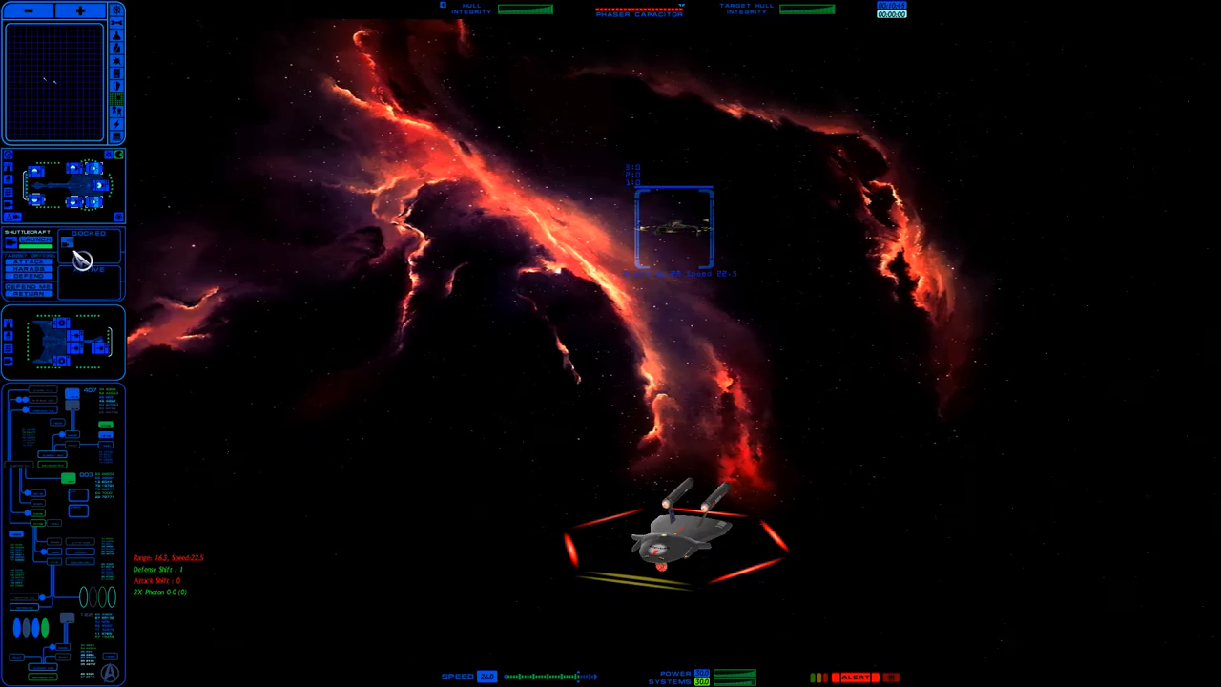
pyautogui.moveTo(73, 259)
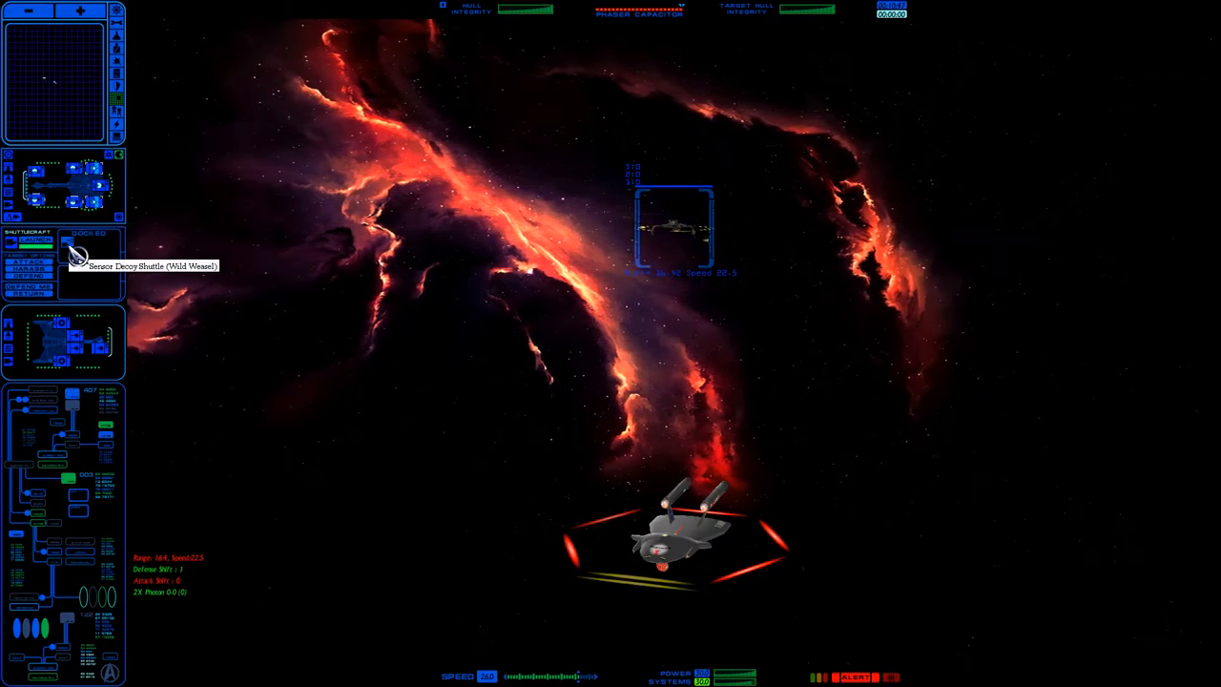
pyautogui.click(88, 267)
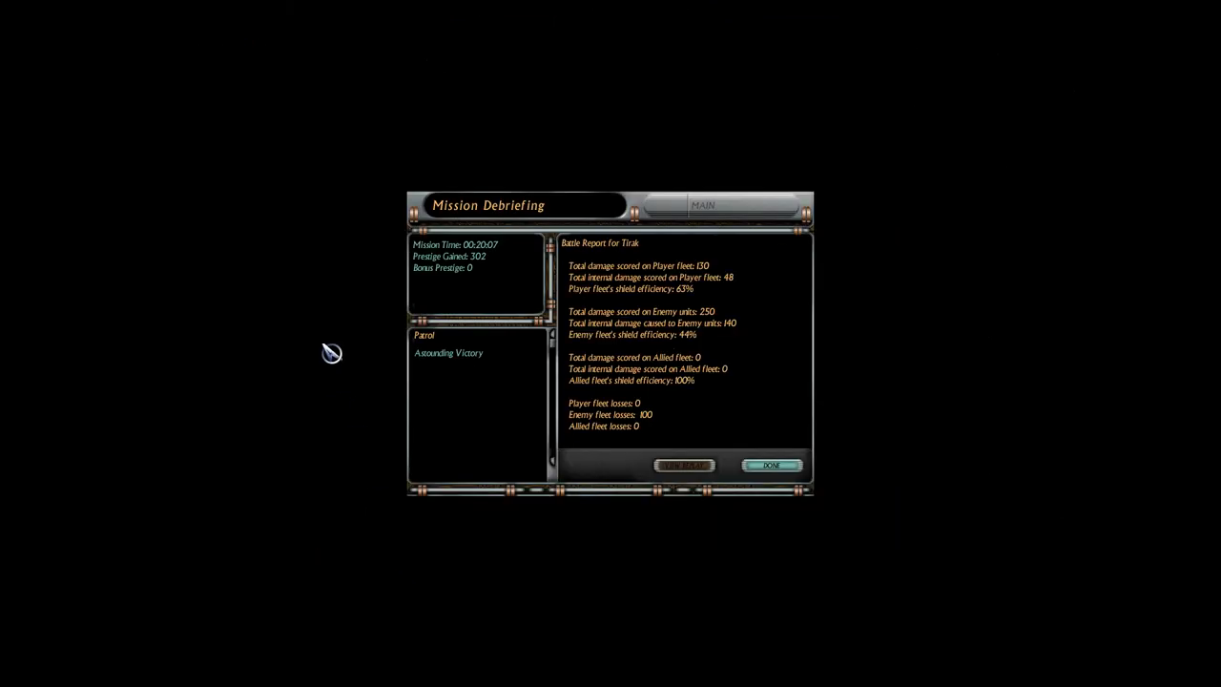
# Close the Mission Debriefing window with OK, returning to the starbase supply screen
pyautogui.click(772, 465)
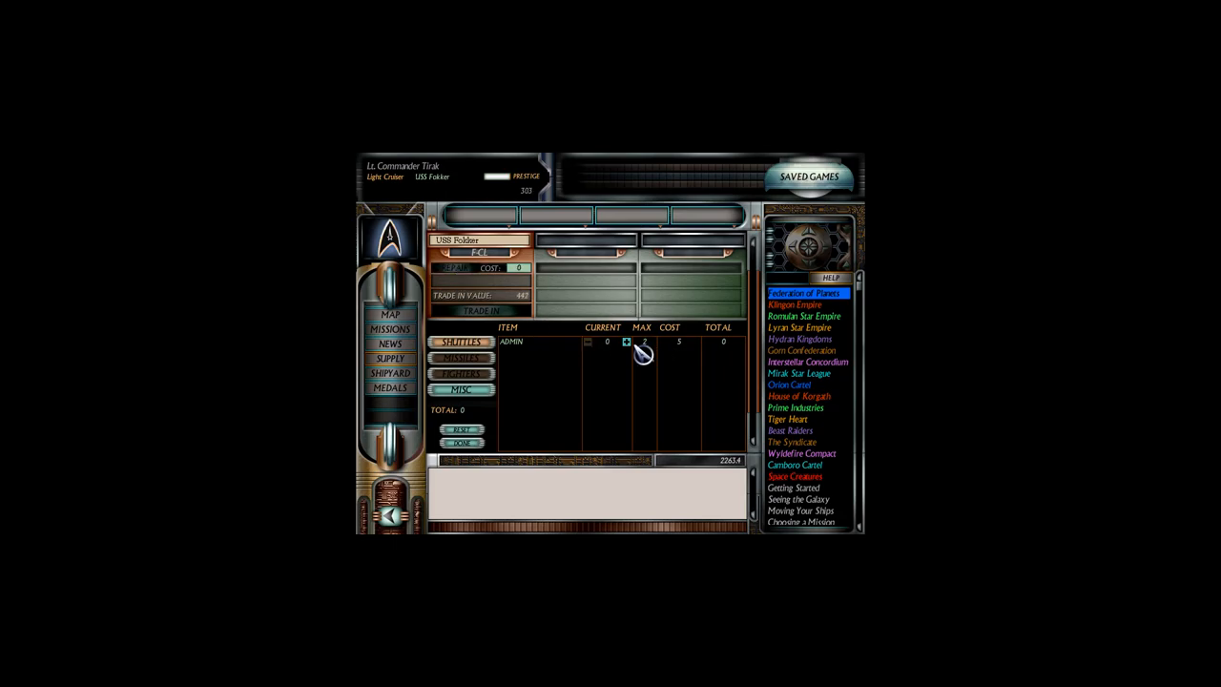
pyautogui.moveTo(626, 351)
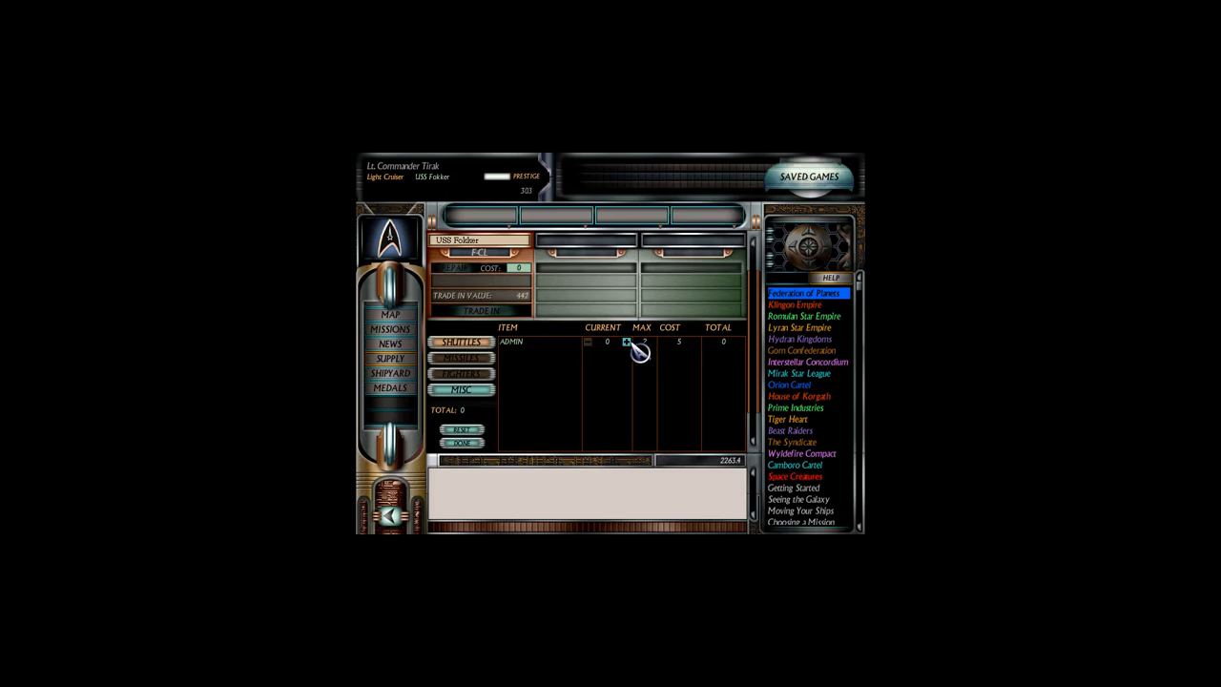
# Buy additional admin shuttles and fill marines to the maximum of 14, purchasing each
pyautogui.click(624, 340)
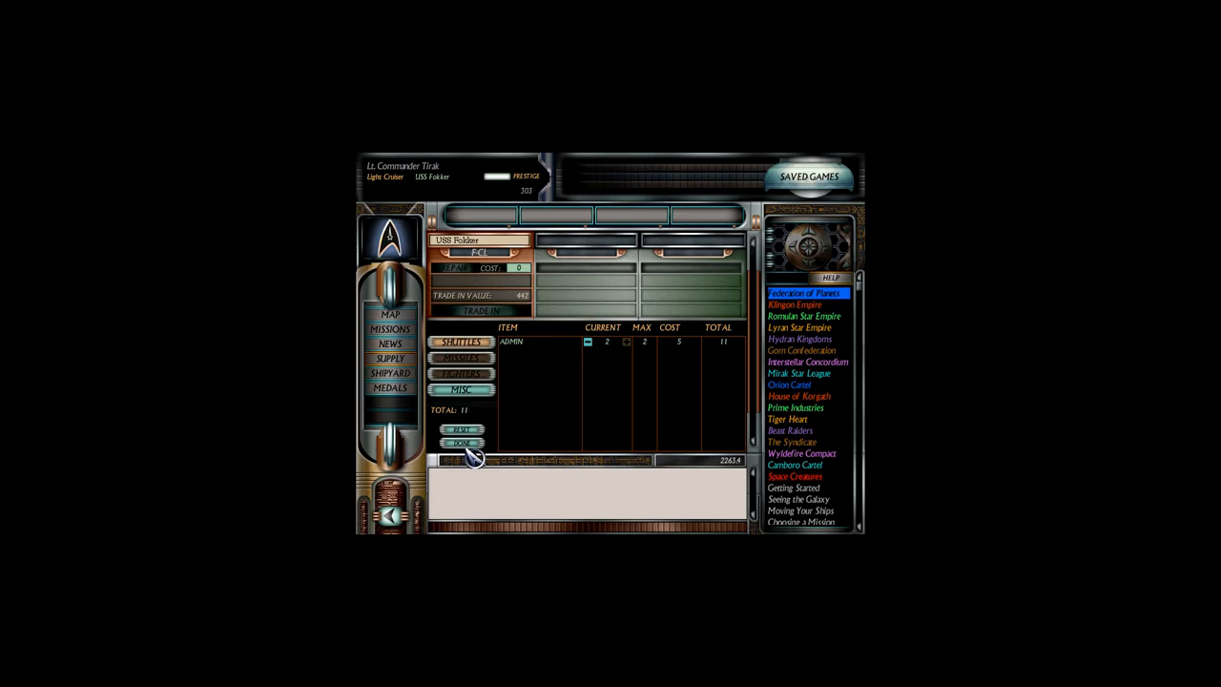
pyautogui.click(465, 389)
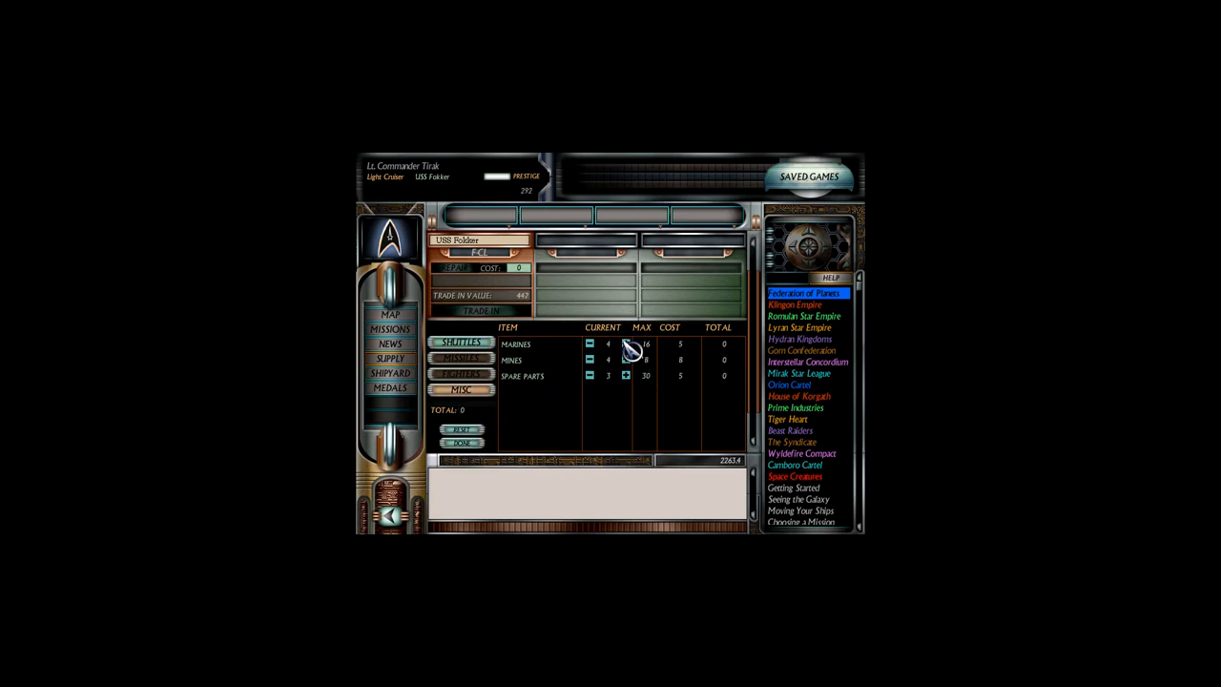
pyautogui.click(622, 343)
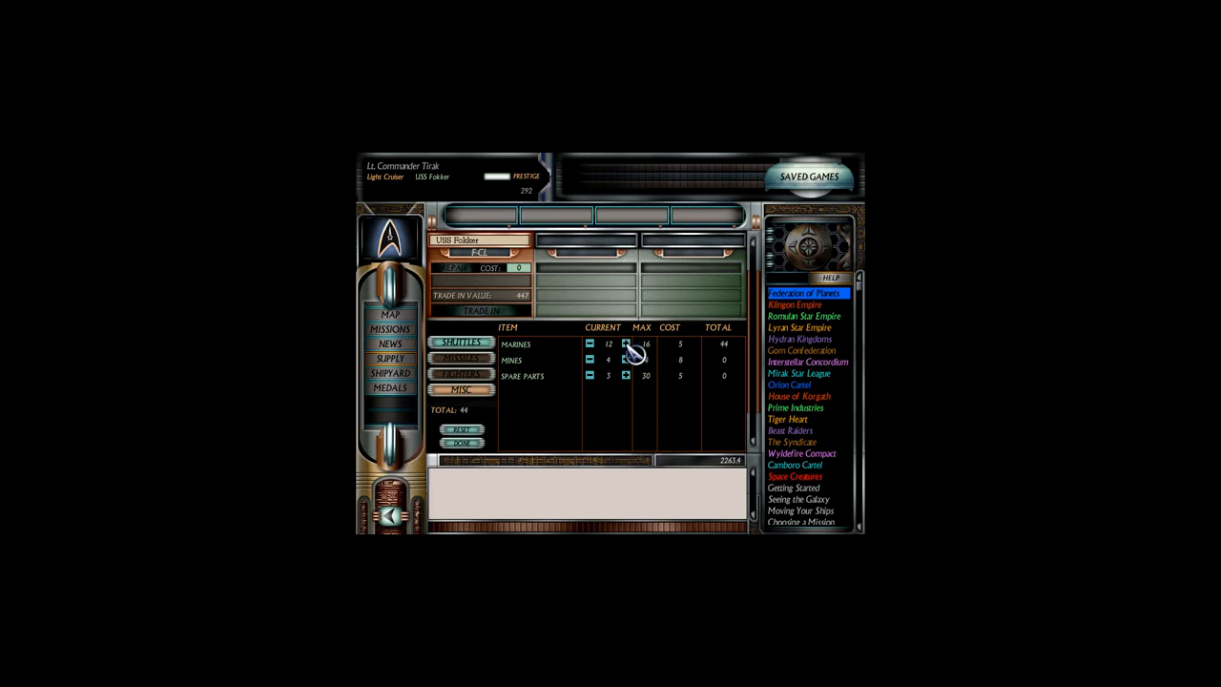
pyautogui.click(622, 343)
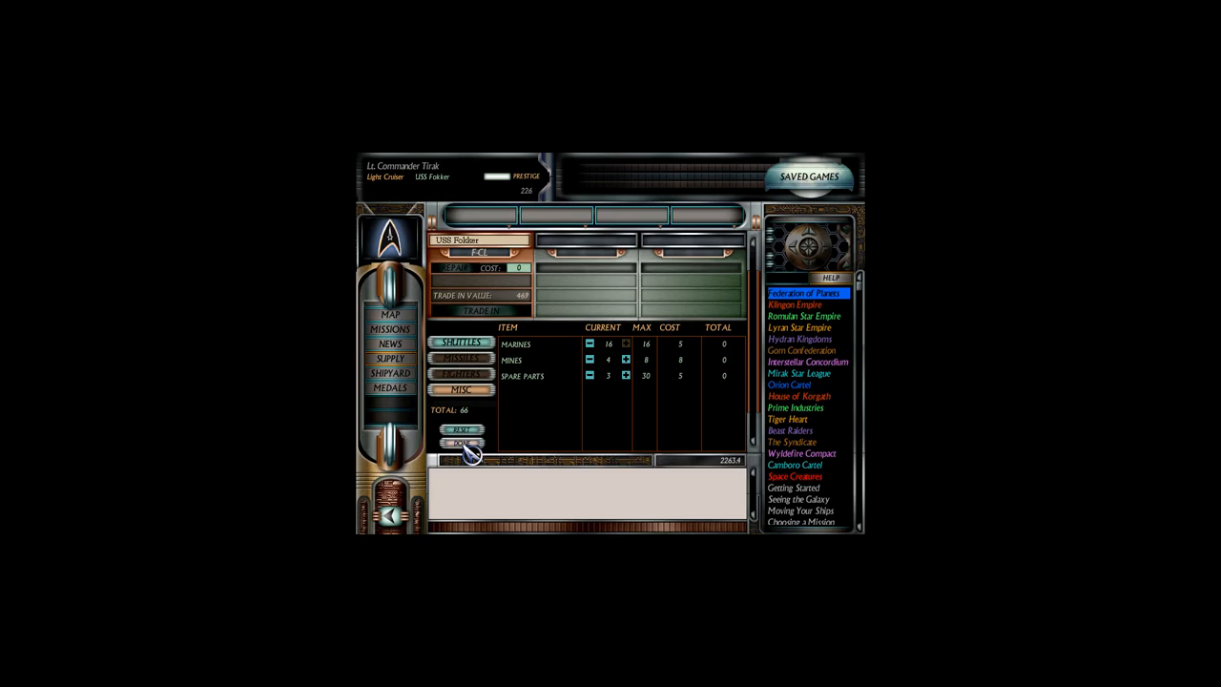
pyautogui.click(621, 376)
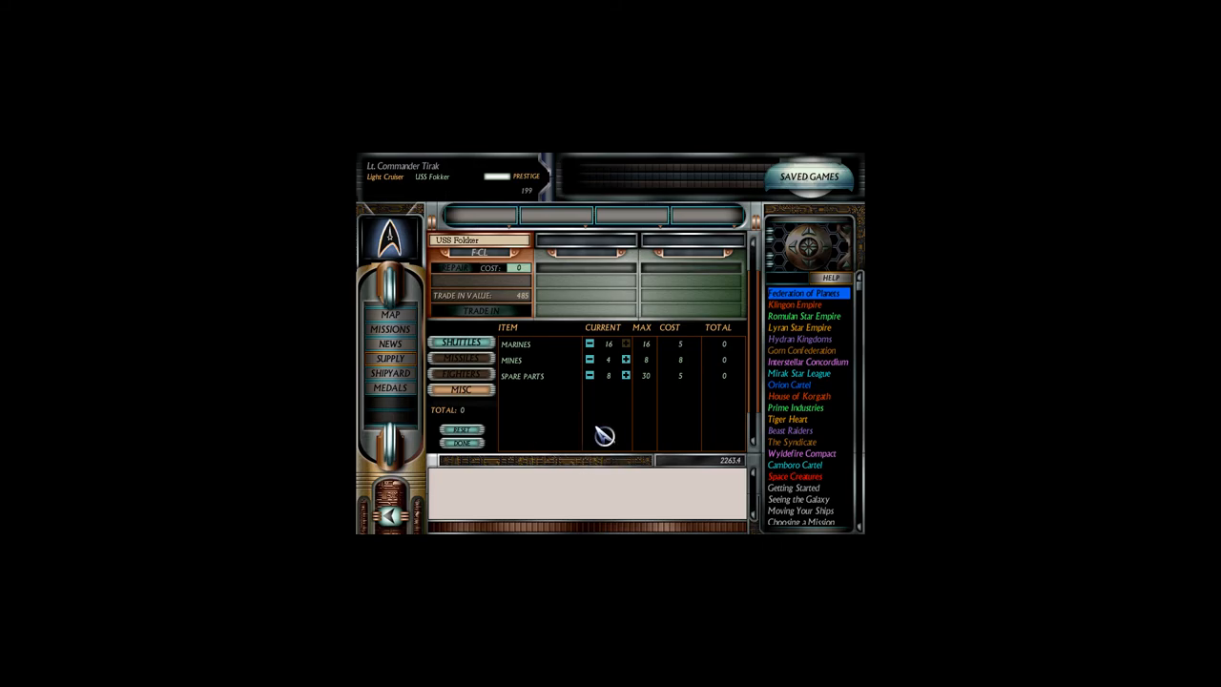
pyautogui.moveTo(594, 398)
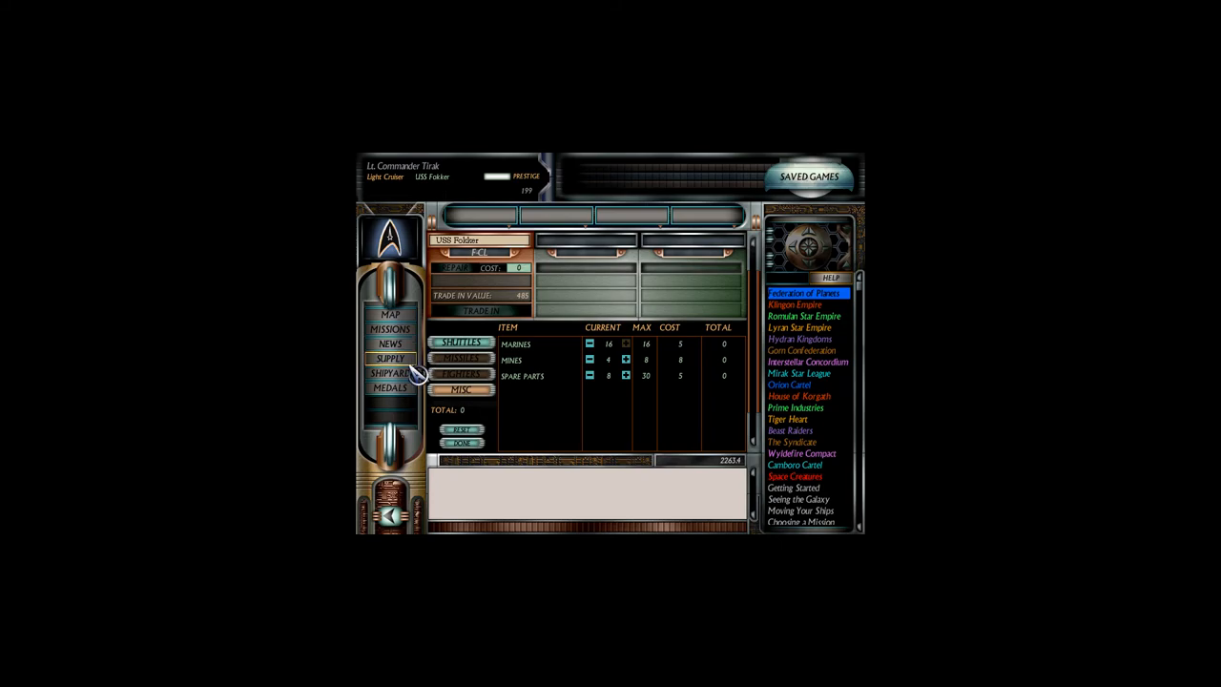
# Show the shipyard's ships for sale and scroll down the list to the heavy cruisers
pyautogui.click(393, 372)
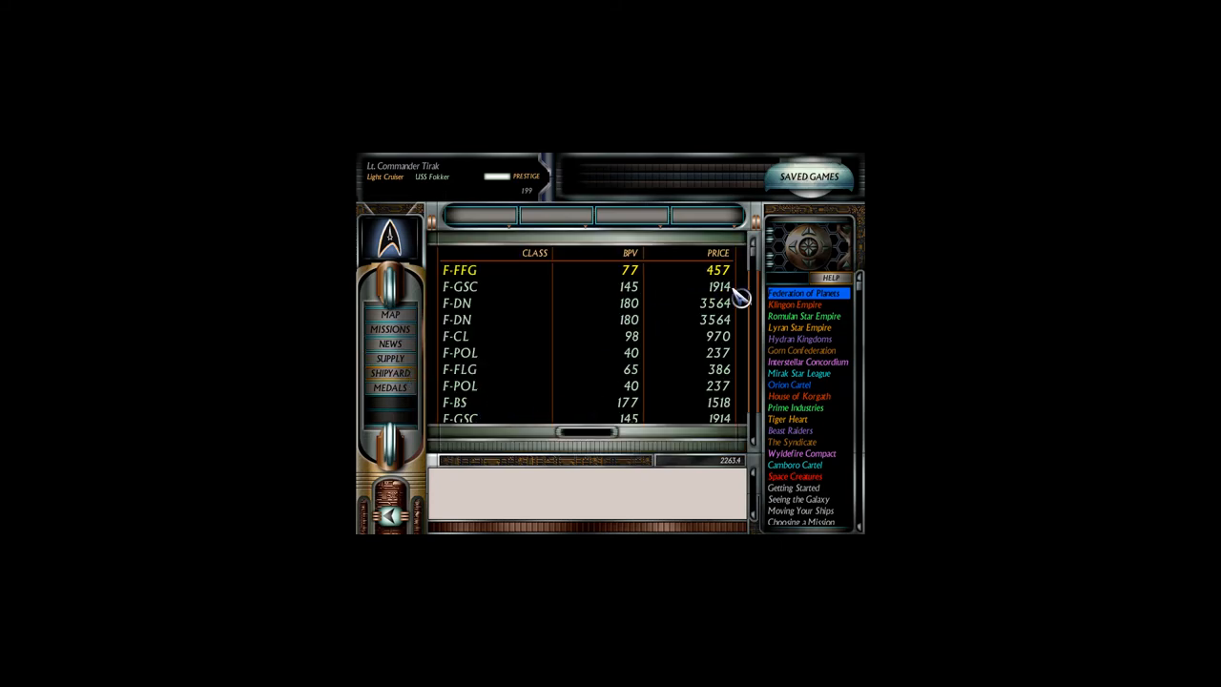
pyautogui.scroll(-3)
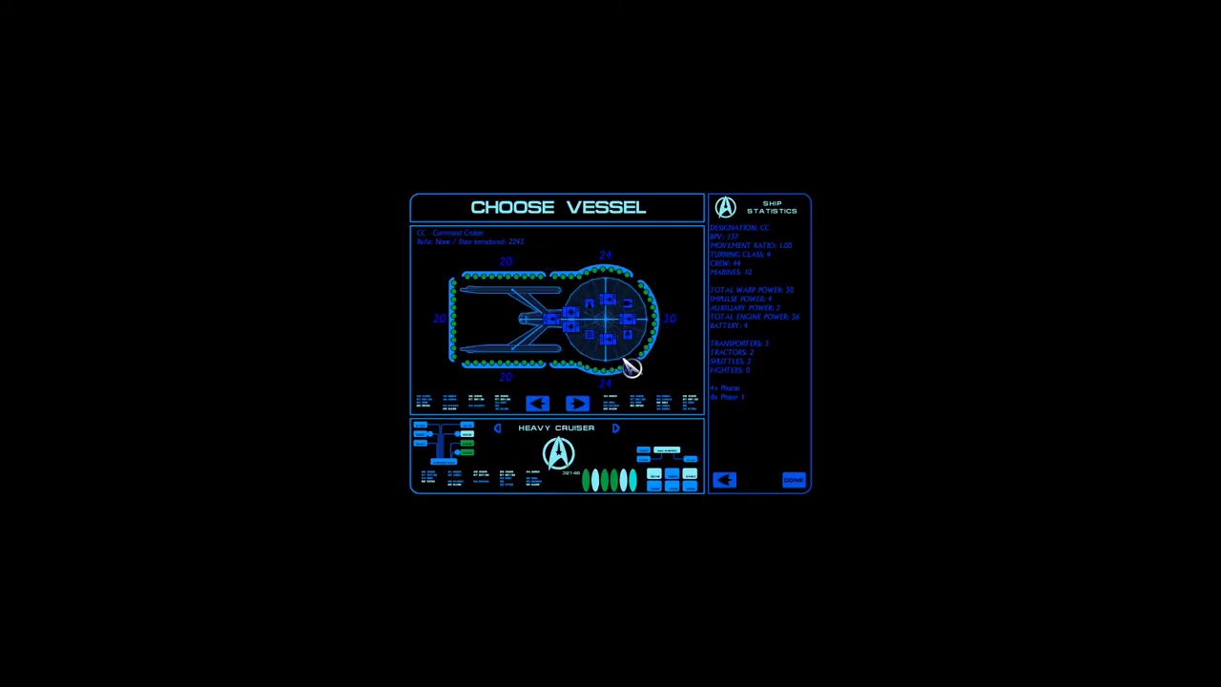
# Cycle through heavy cruiser variants with the arrows under the ship schematic
pyautogui.click(538, 401)
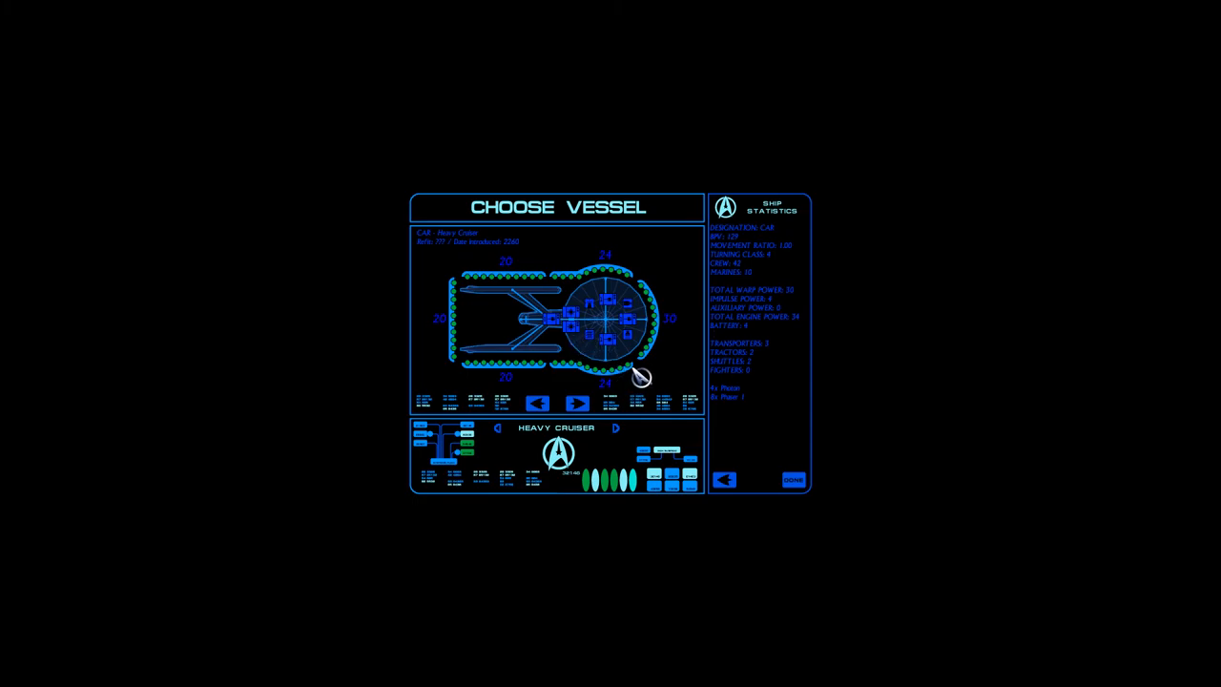
pyautogui.moveTo(774, 278)
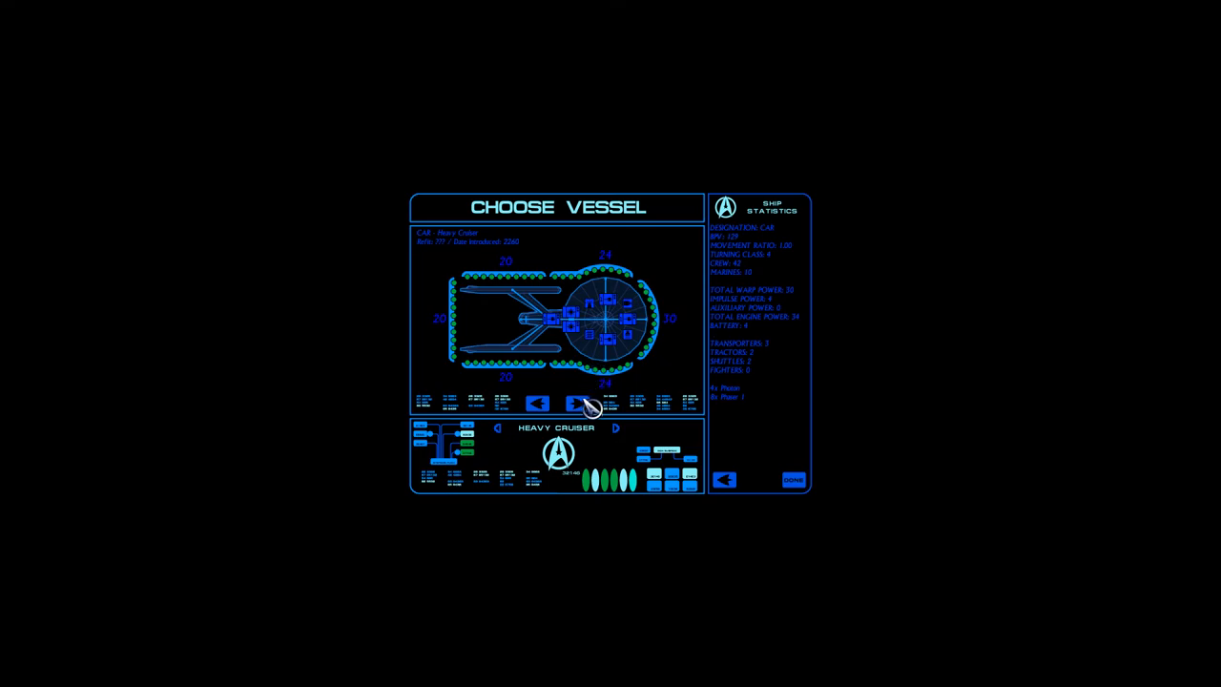
pyautogui.click(574, 400)
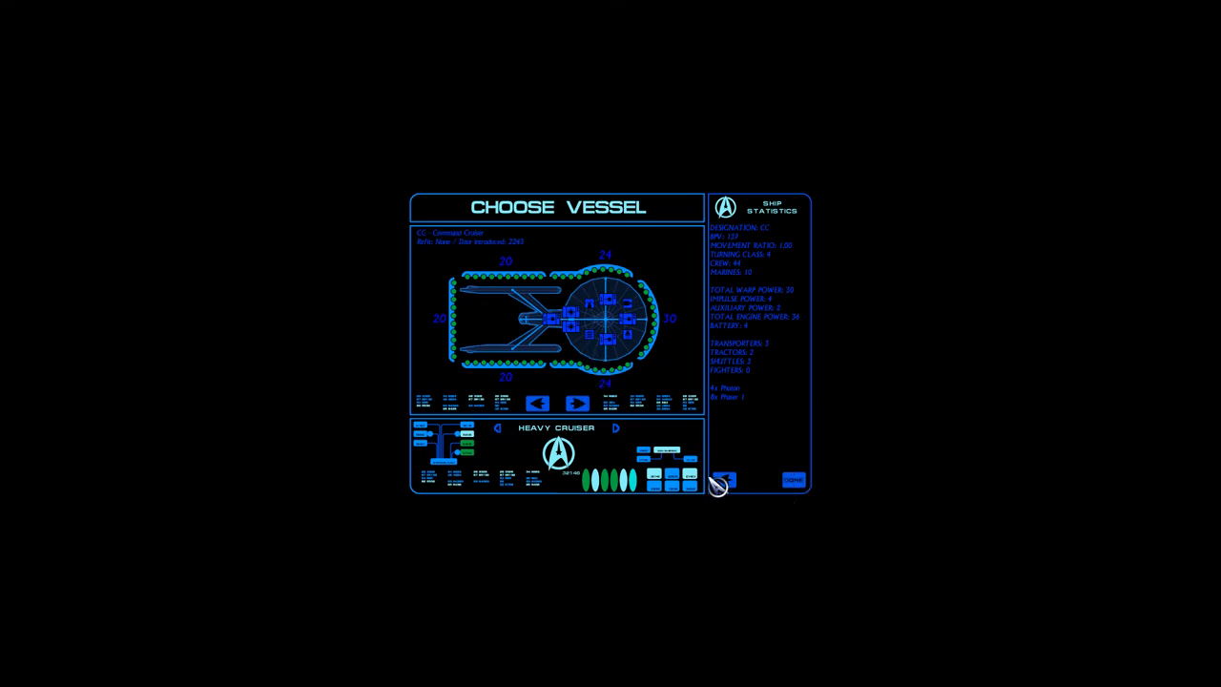